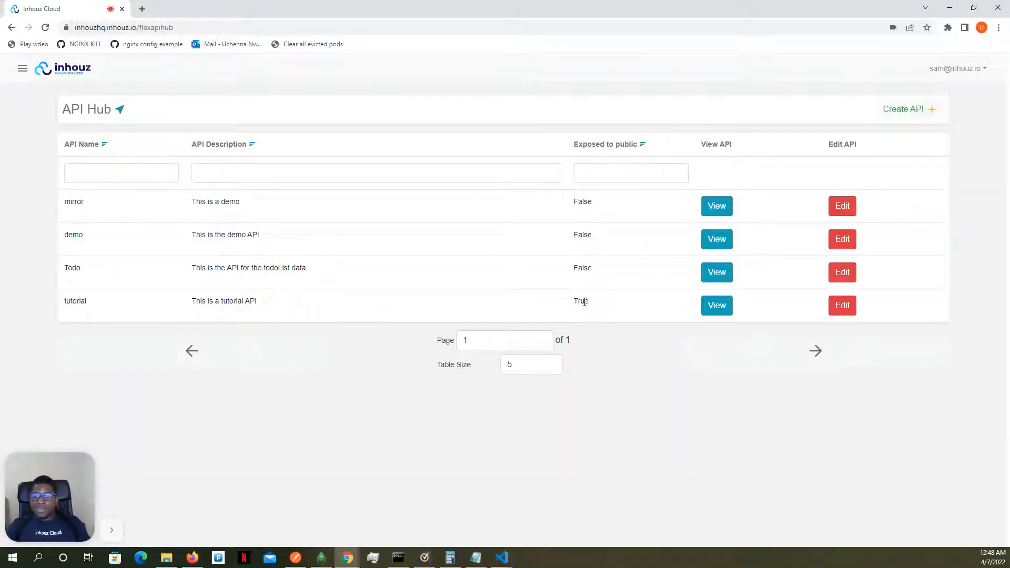
# Edit the tutorial API and toggle Expose to public off and back on.
pyautogui.click(841, 305)
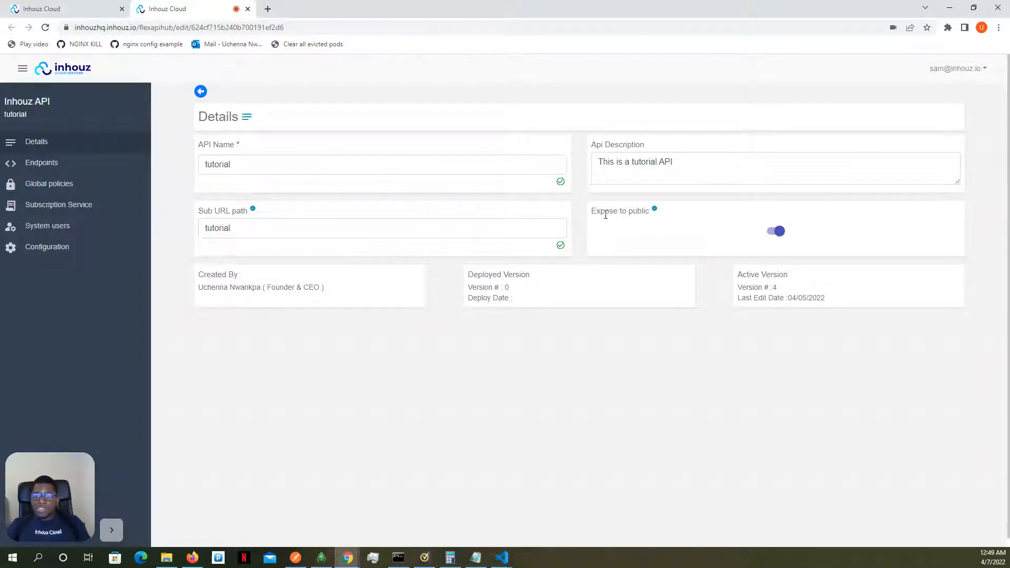
pyautogui.moveTo(641, 220)
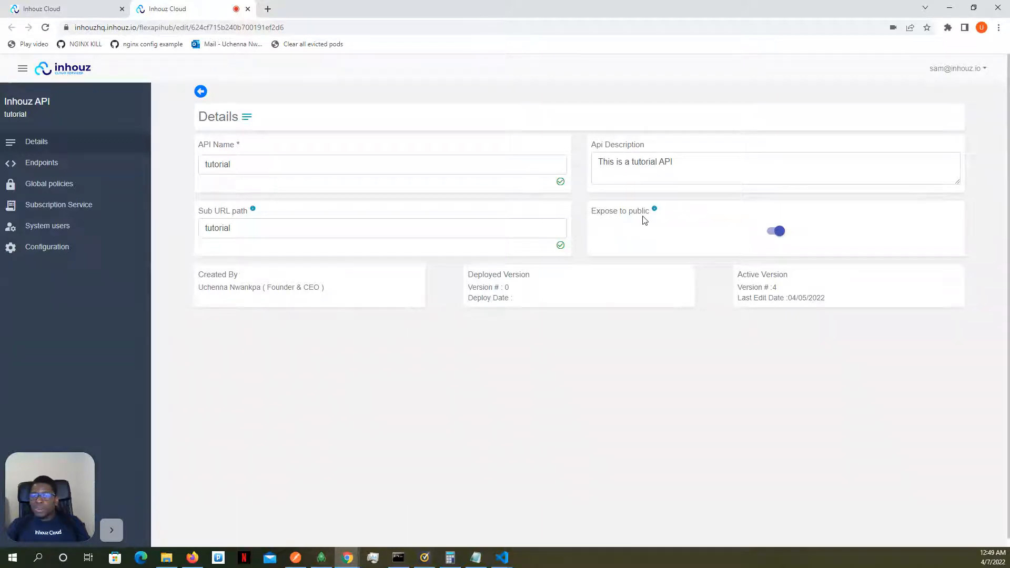
pyautogui.click(775, 230)
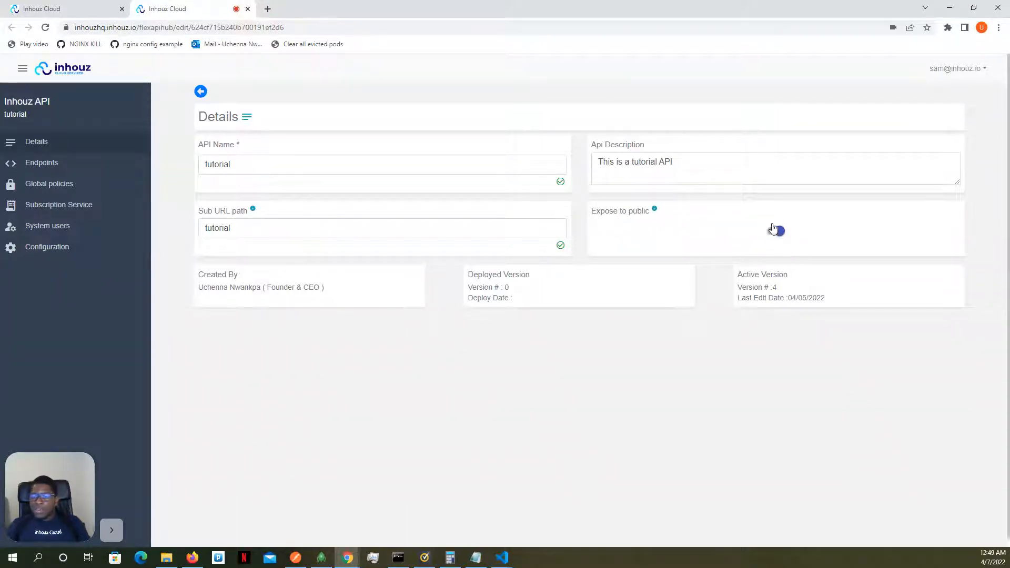
pyautogui.click(775, 230)
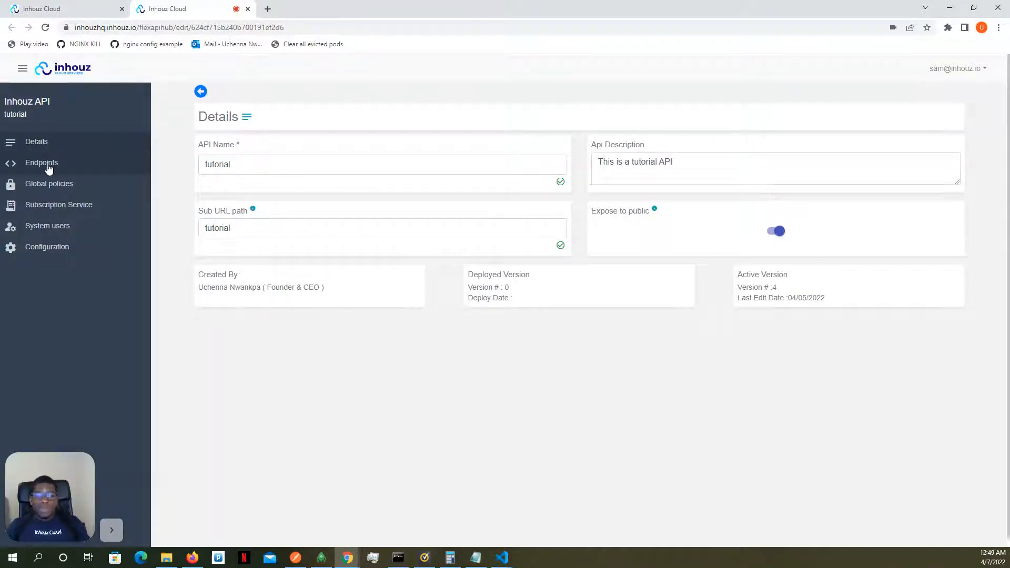
# From the tutorial API's endpoints, browse the functions the mirror endpoint can execute.
pyautogui.click(41, 162)
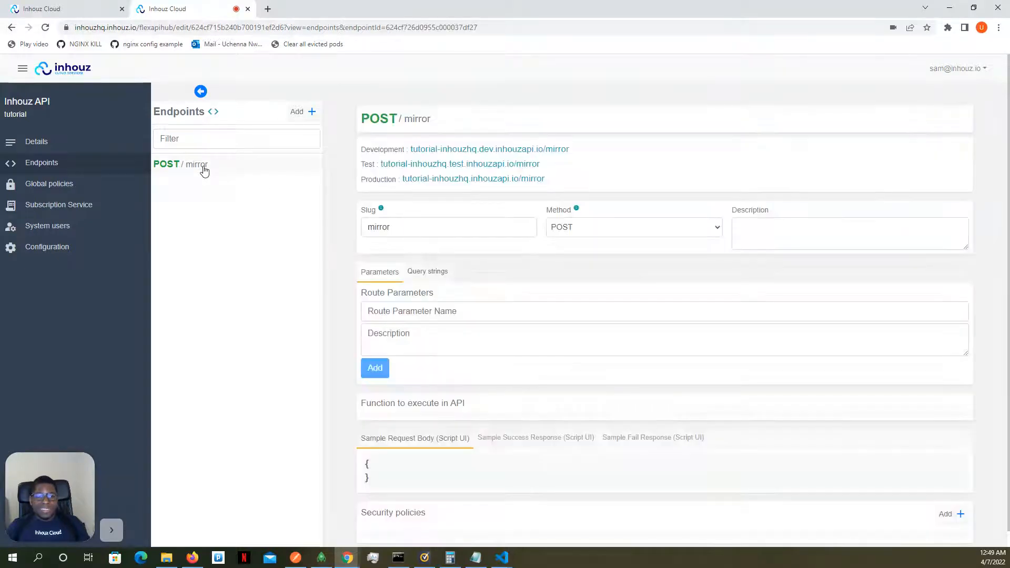
pyautogui.click(303, 112)
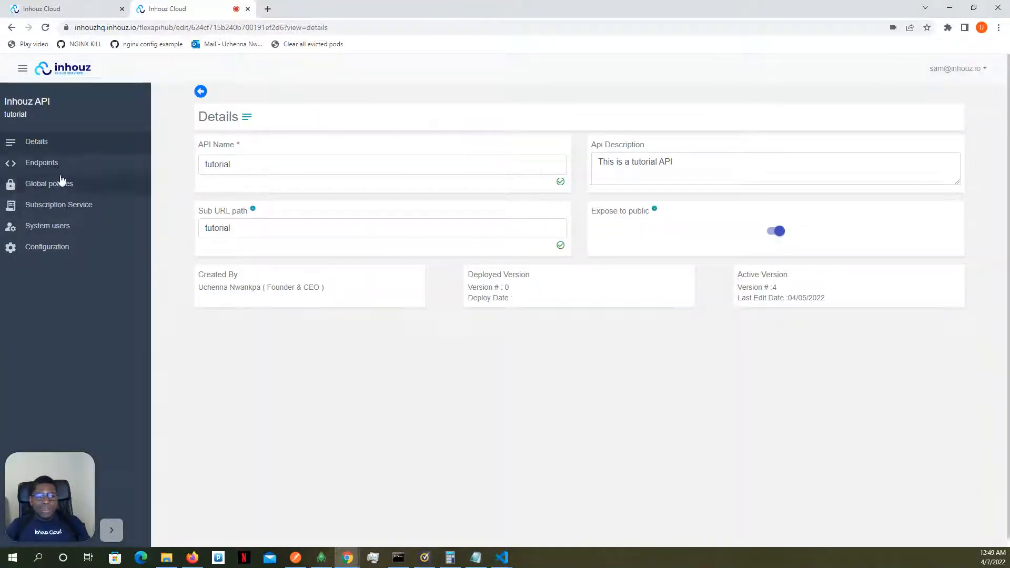
pyautogui.click(41, 162)
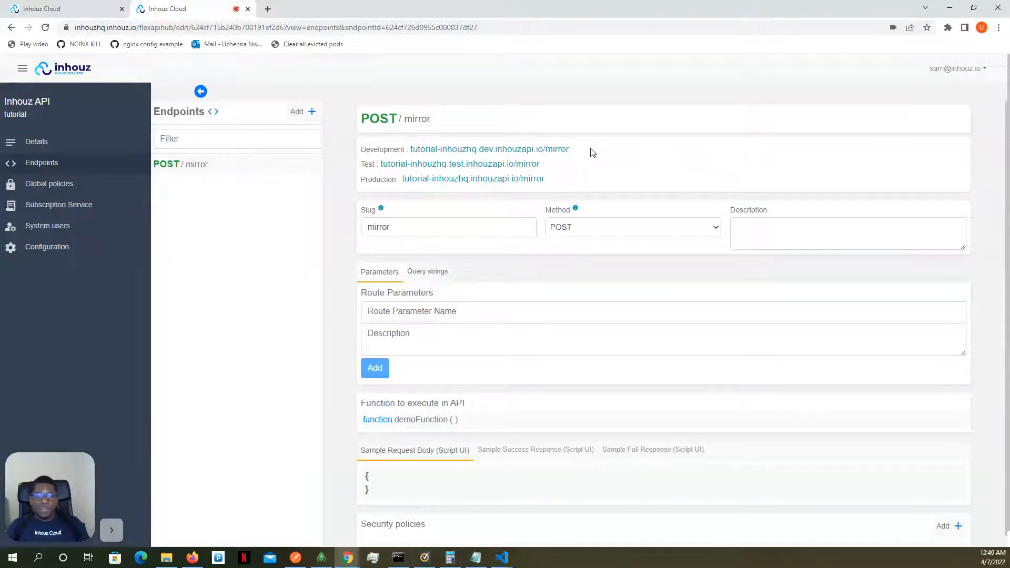
pyautogui.scroll(-3)
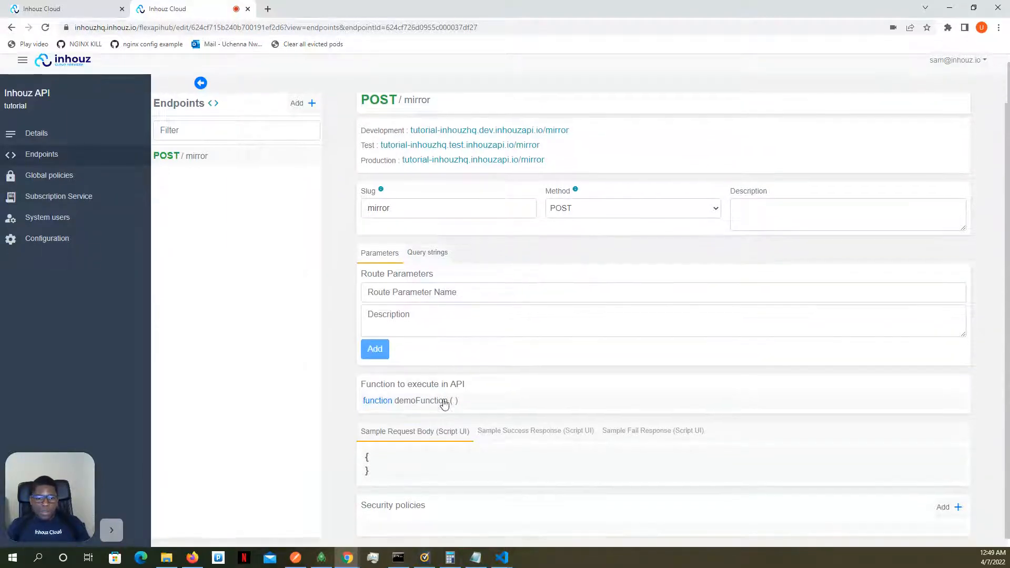
pyautogui.click(412, 399)
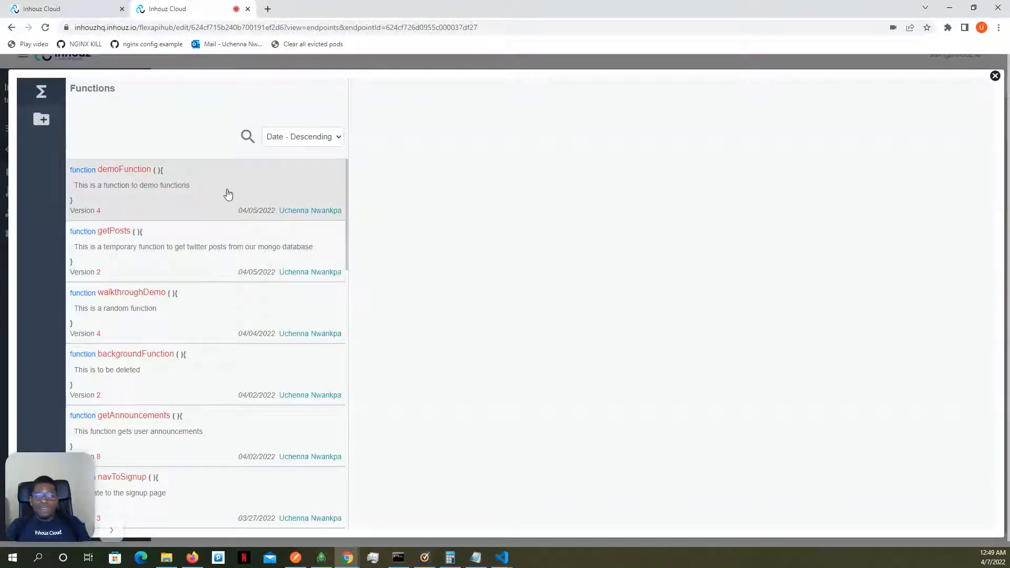
# Select demoFunction to view its workflow returning headers, body and query parameters.
pyautogui.click(124, 185)
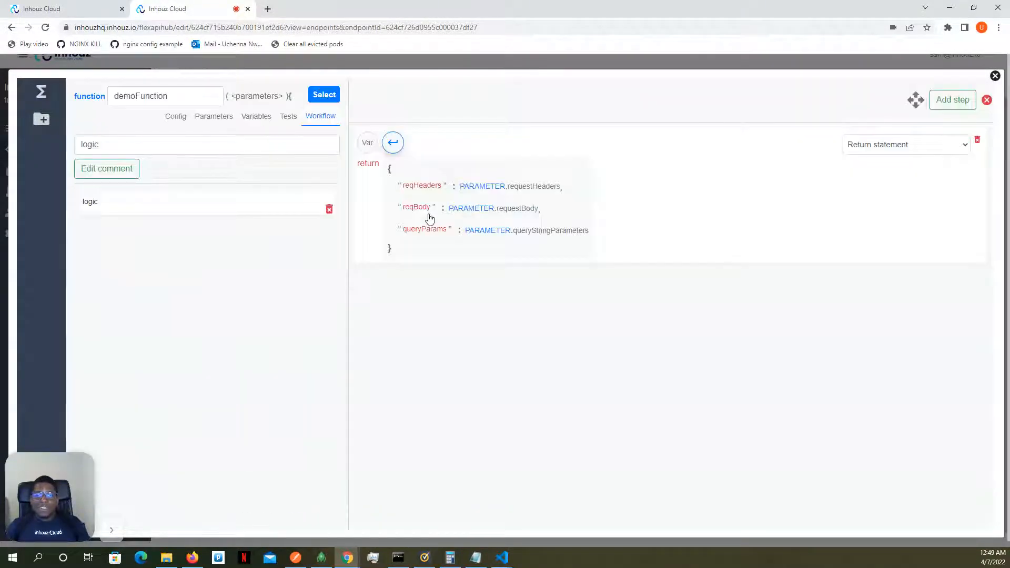
pyautogui.moveTo(493, 210)
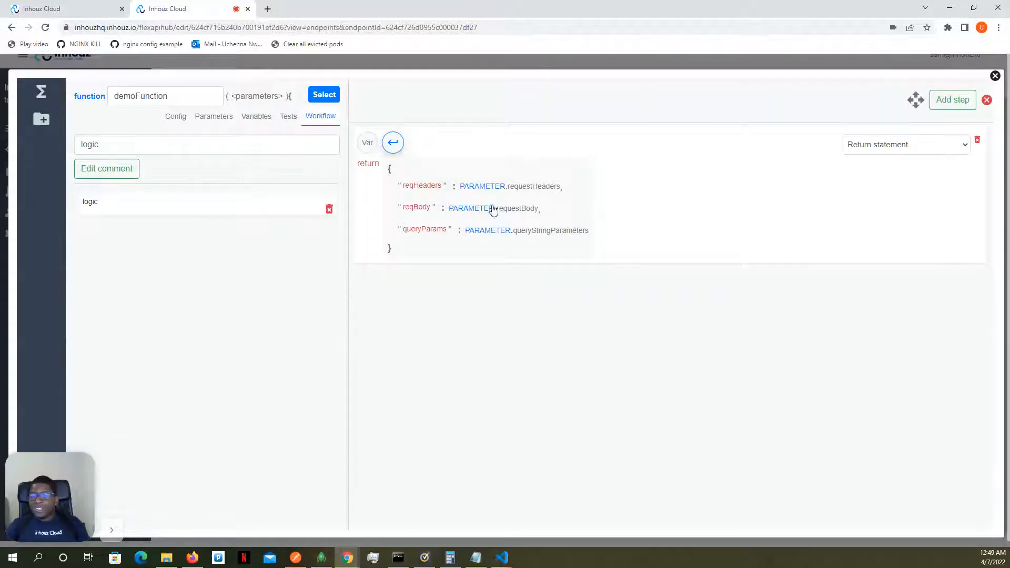
pyautogui.moveTo(486, 197)
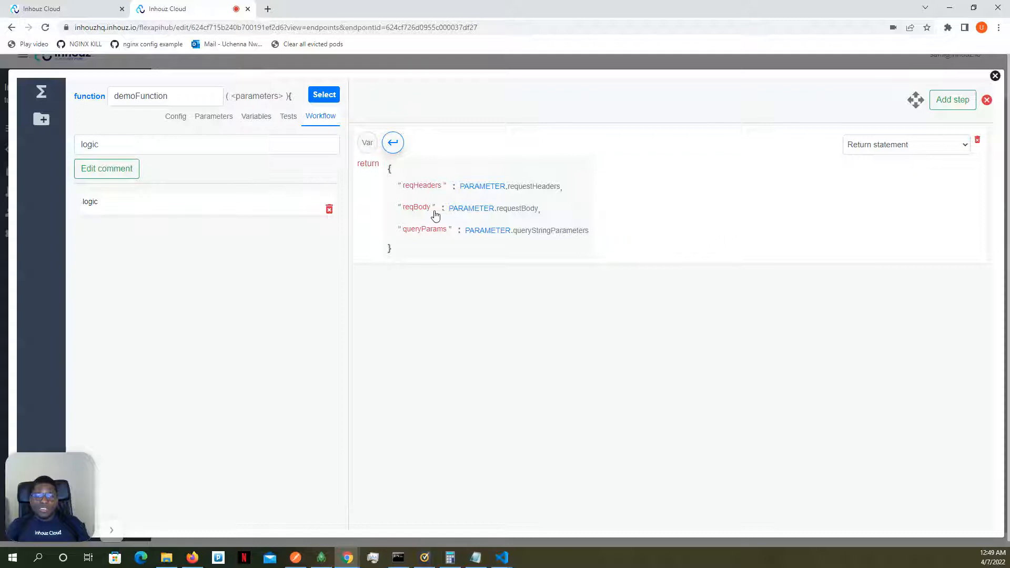
pyautogui.moveTo(419, 237)
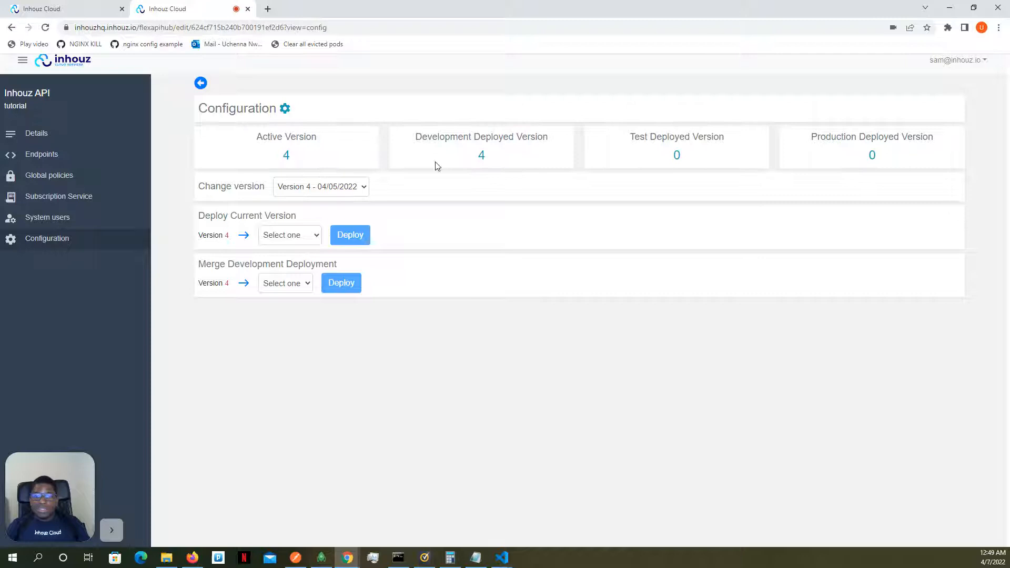
pyautogui.moveTo(291, 159)
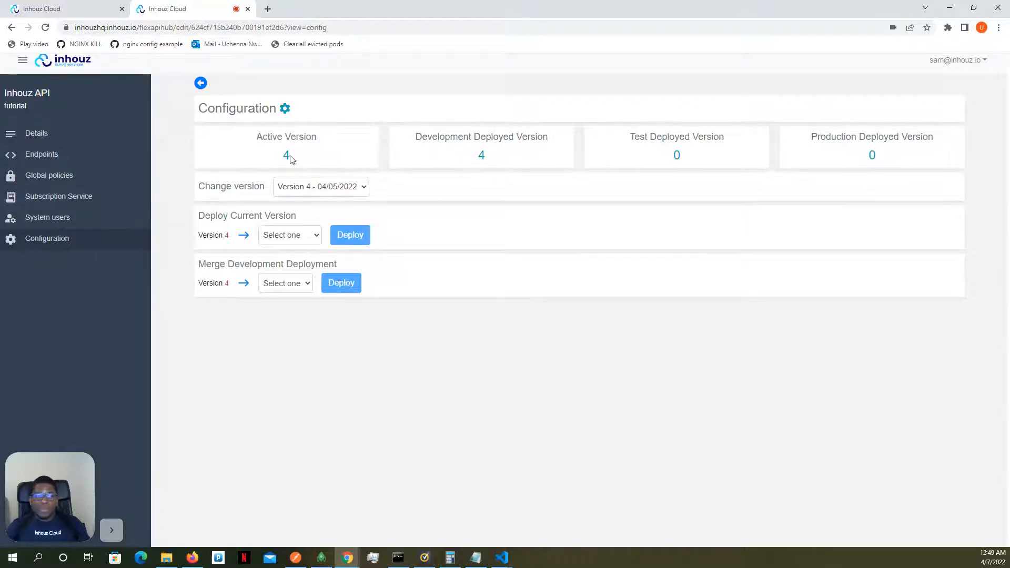
pyautogui.click(36, 132)
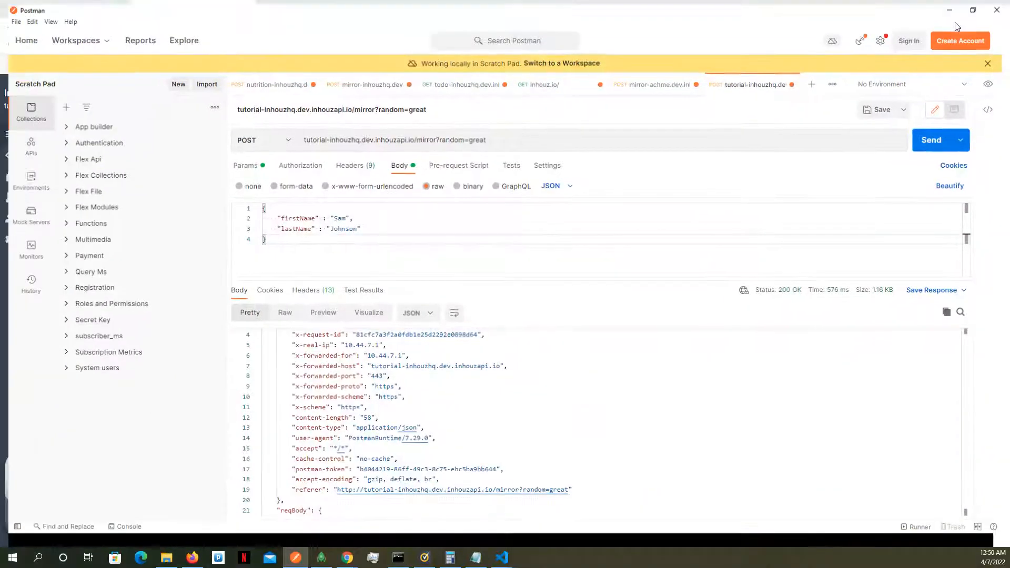
# Maximise Postman and resend the mirror POST request for a 200 OK echo.
pyautogui.doubleClick(416, 137)
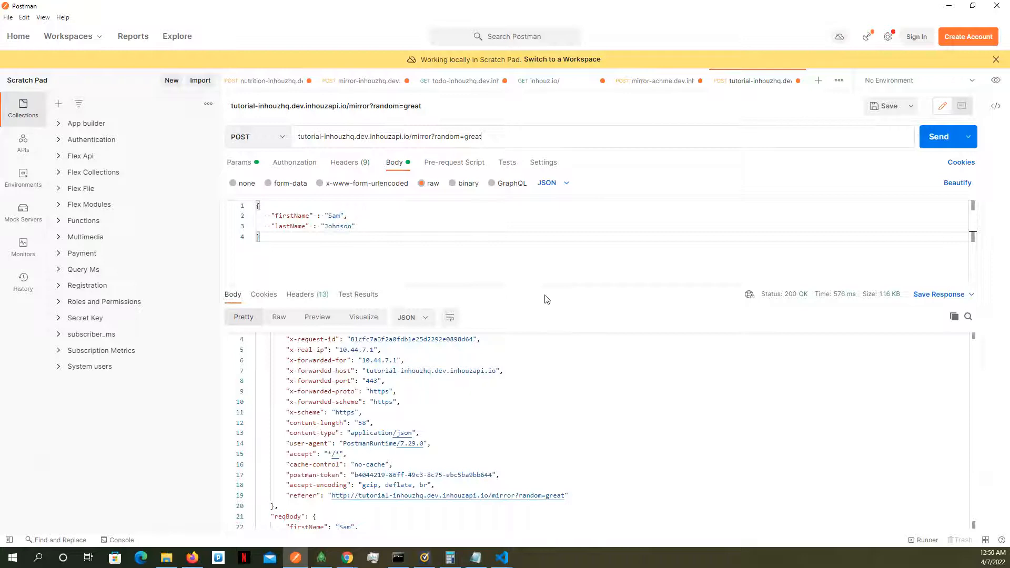
pyautogui.click(939, 136)
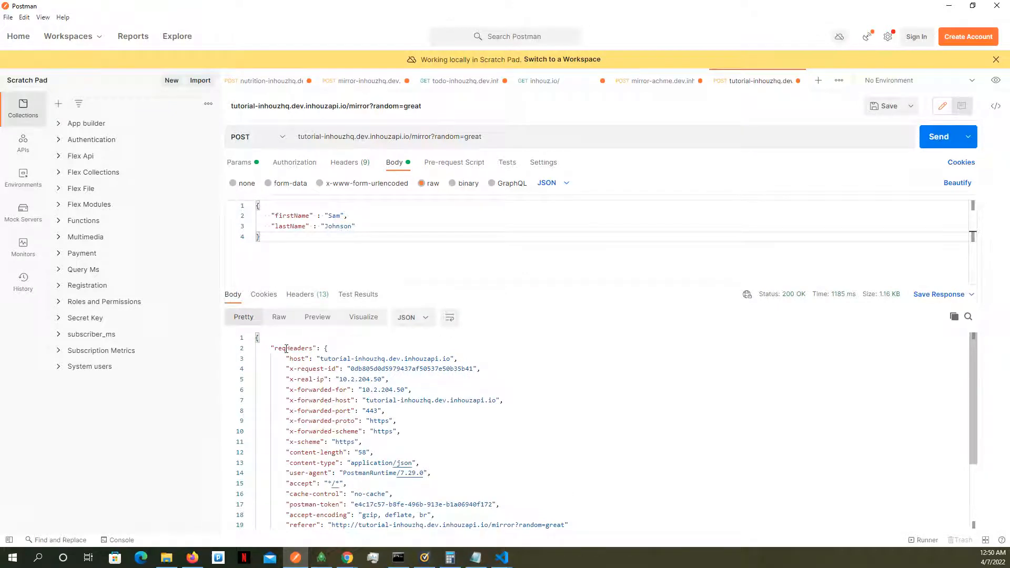
pyautogui.scroll(-3)
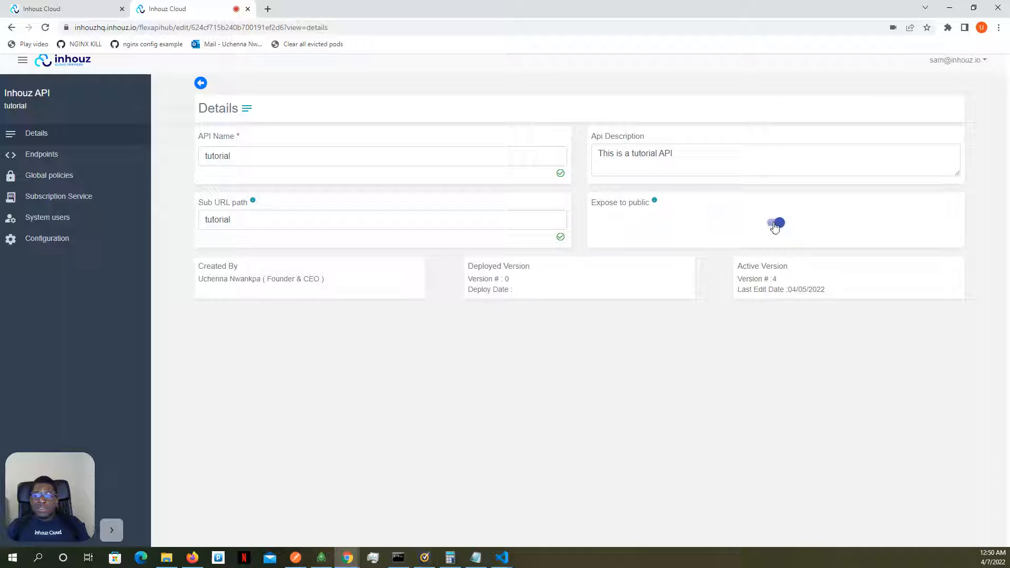
# Switch off Expose to public so the tutorial API becomes private at version 5.
pyautogui.click(776, 224)
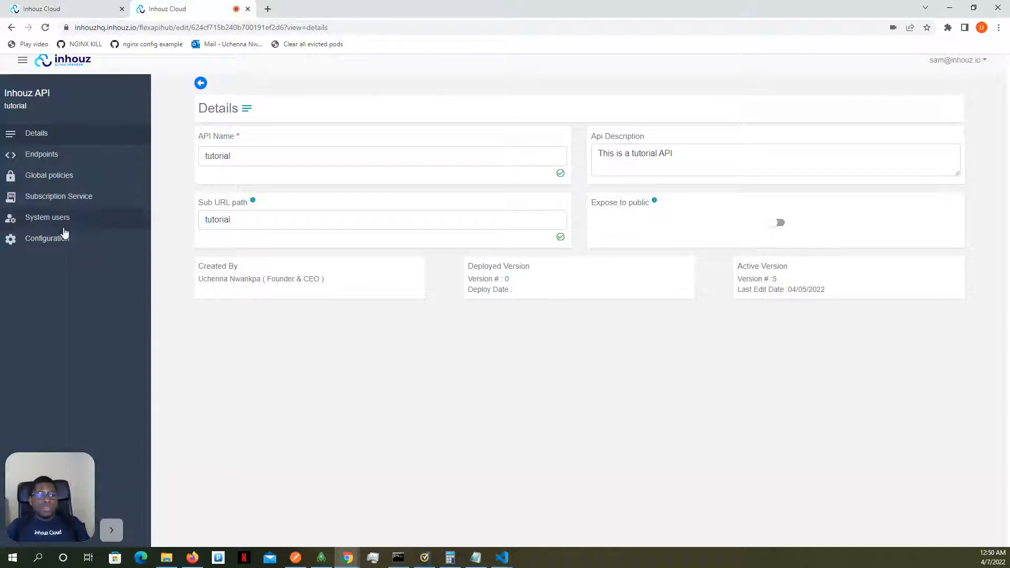
# In Configuration, deploy current version 5 to the Development environment.
pyautogui.click(46, 239)
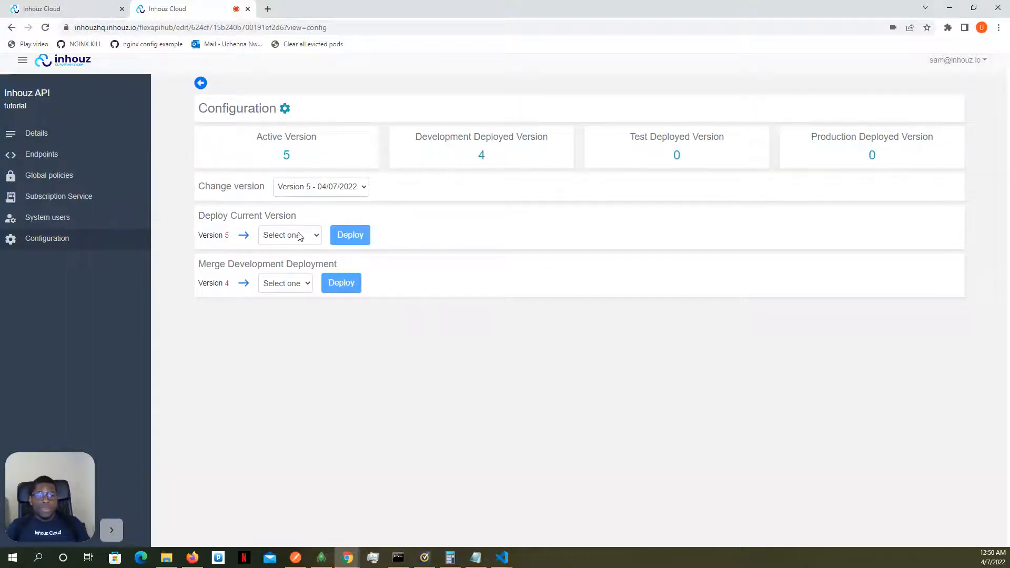
pyautogui.click(289, 234)
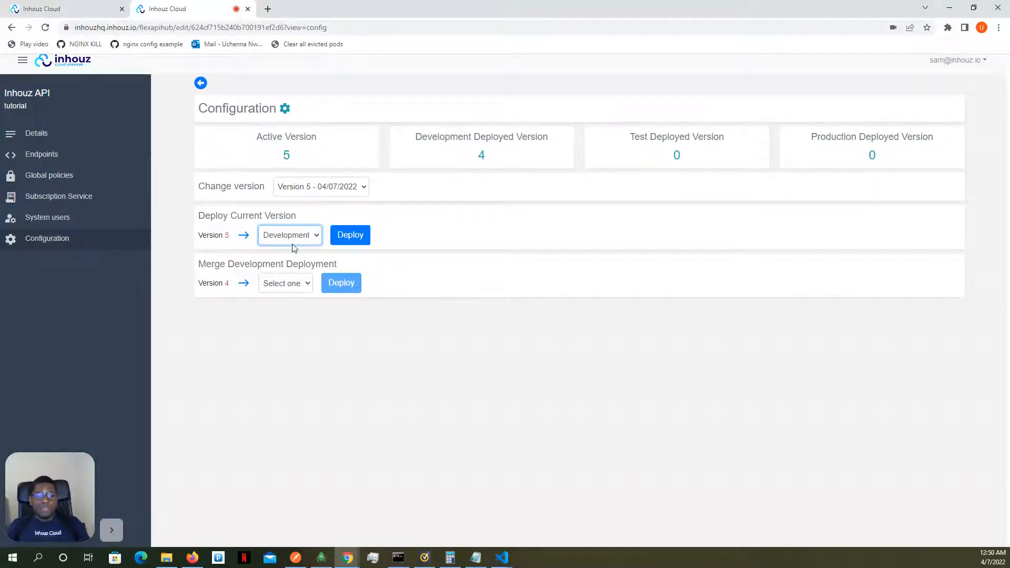
pyautogui.click(349, 234)
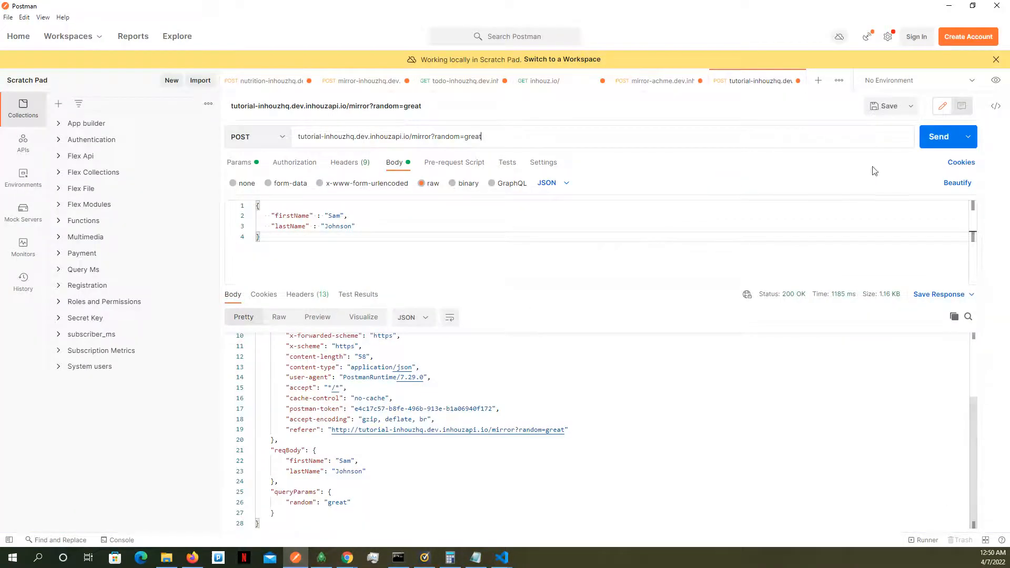
# Resend the mirror request and highlight the 401 'API is private' error message.
pyautogui.click(937, 137)
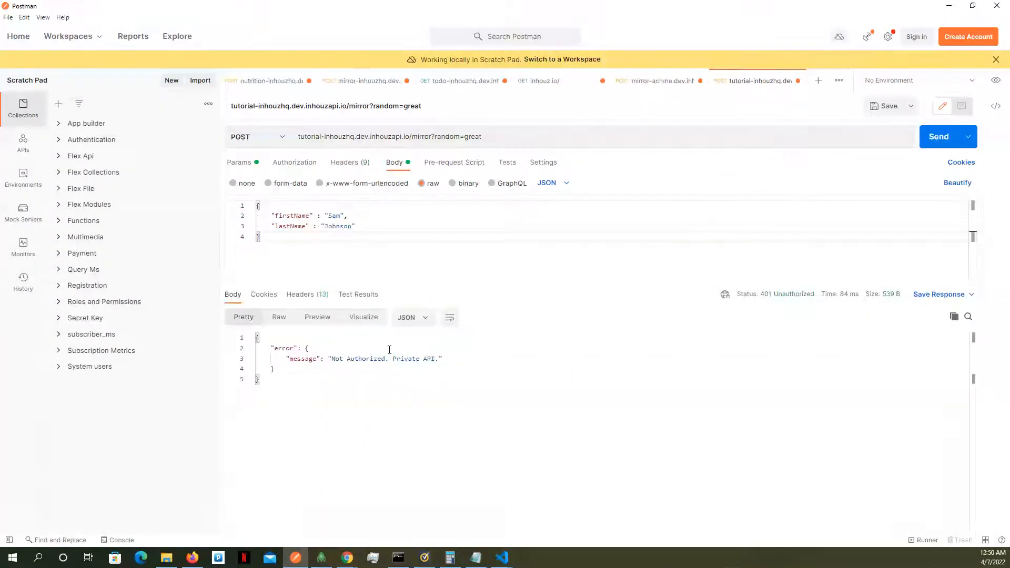
pyautogui.moveTo(331, 359); pyautogui.dragTo(437, 359)
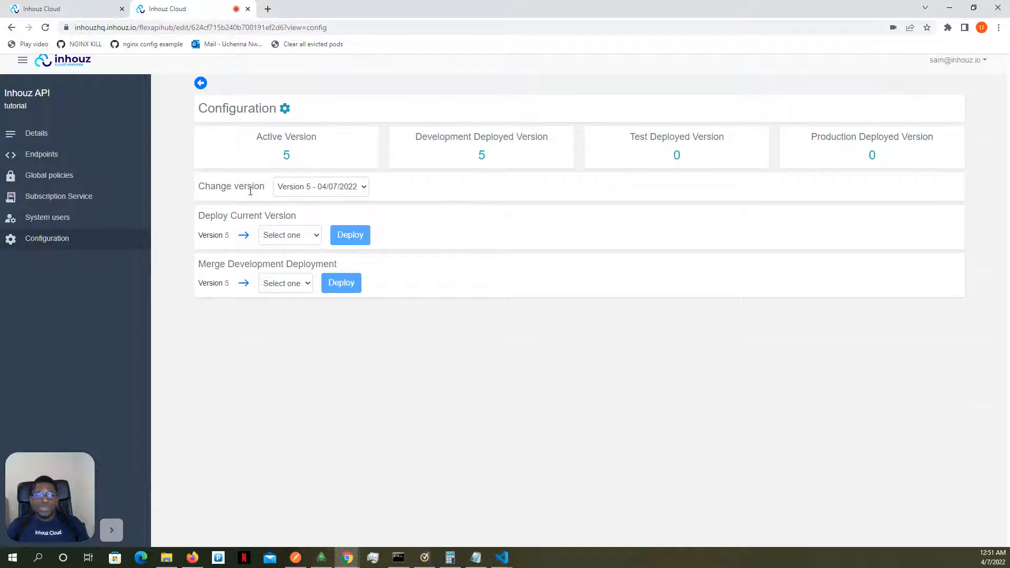
# Inspect the mirror endpoint's security policy types, cancel, and go to System users.
pyautogui.click(41, 154)
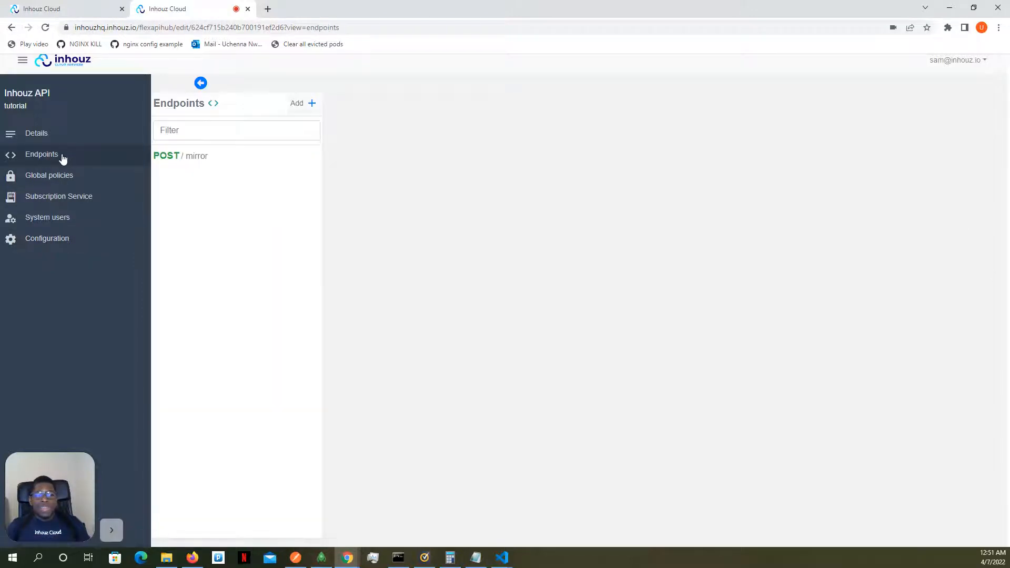
pyautogui.click(181, 156)
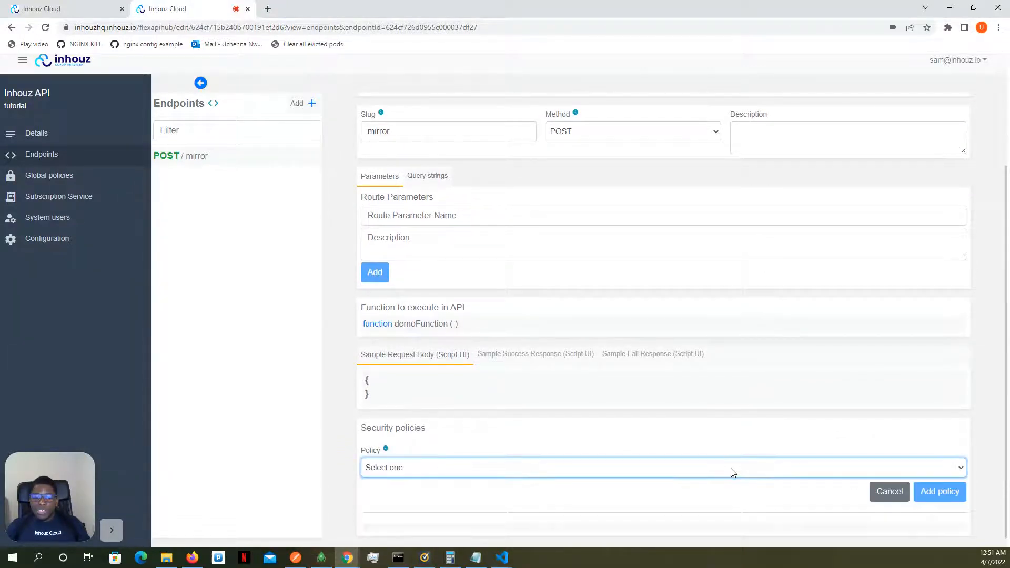
pyautogui.click(661, 467)
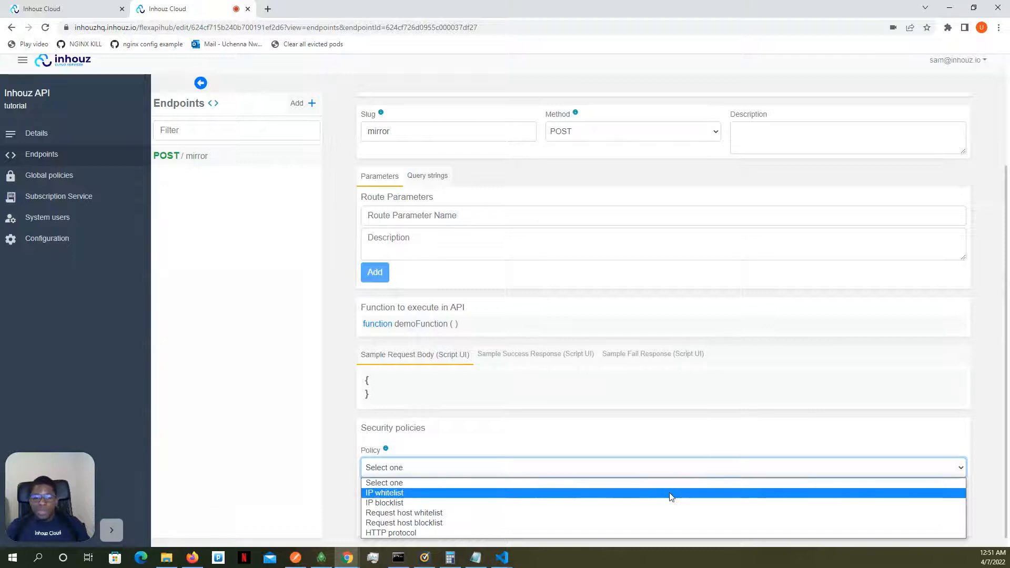
pyautogui.moveTo(619, 522)
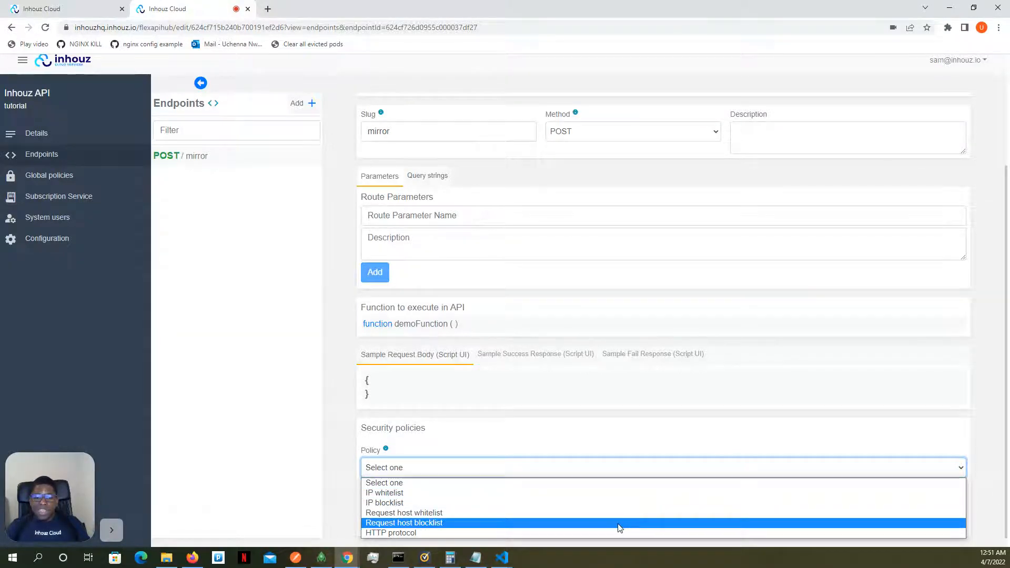
pyautogui.moveTo(624, 503)
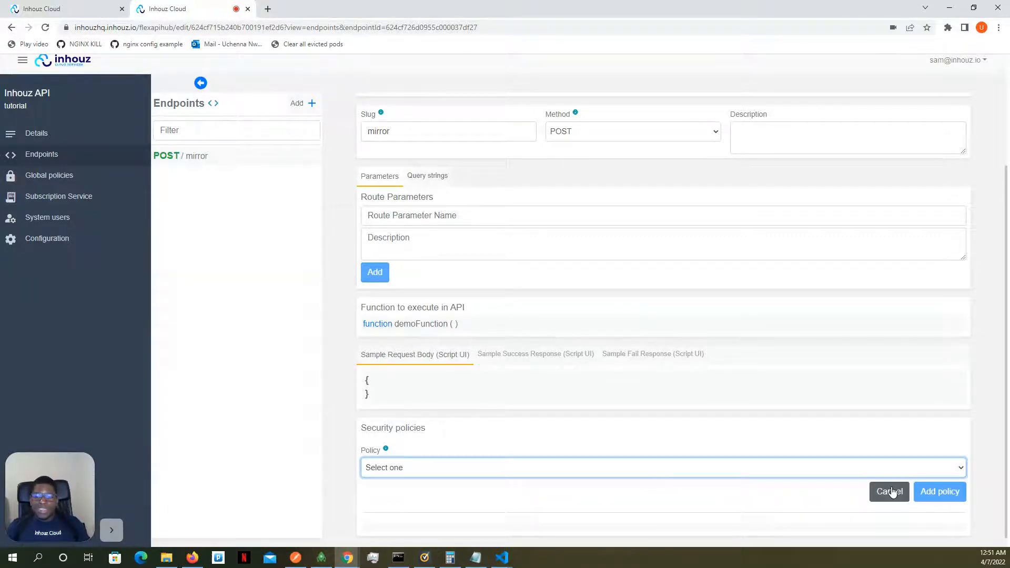
pyautogui.click(889, 491)
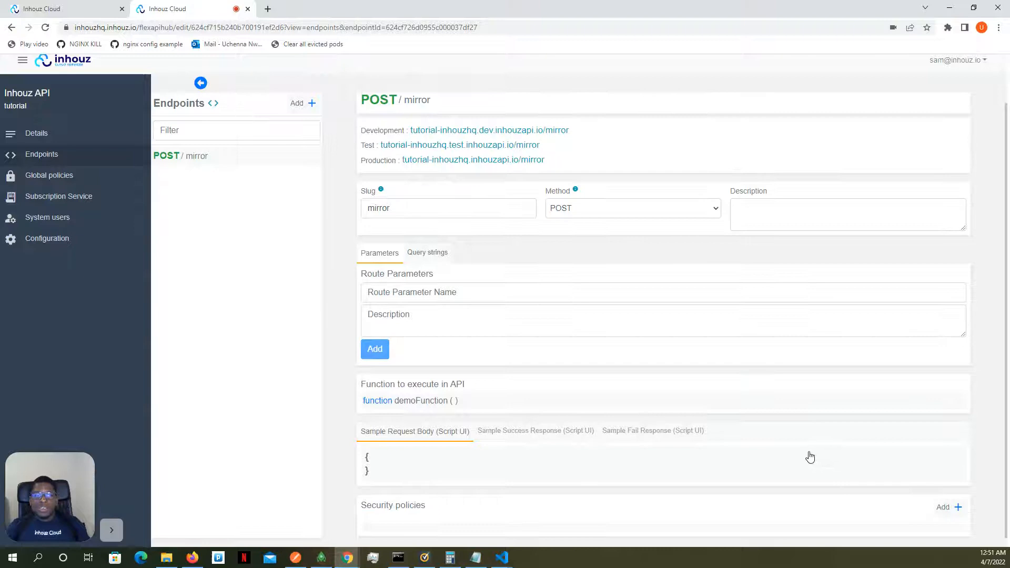
pyautogui.moveTo(399, 515)
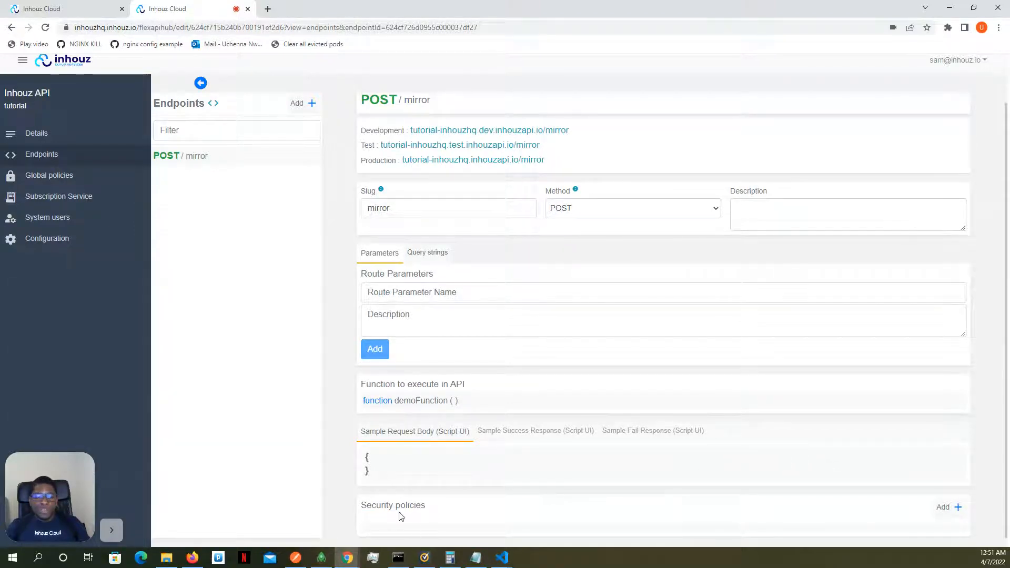
pyautogui.moveTo(255, 230)
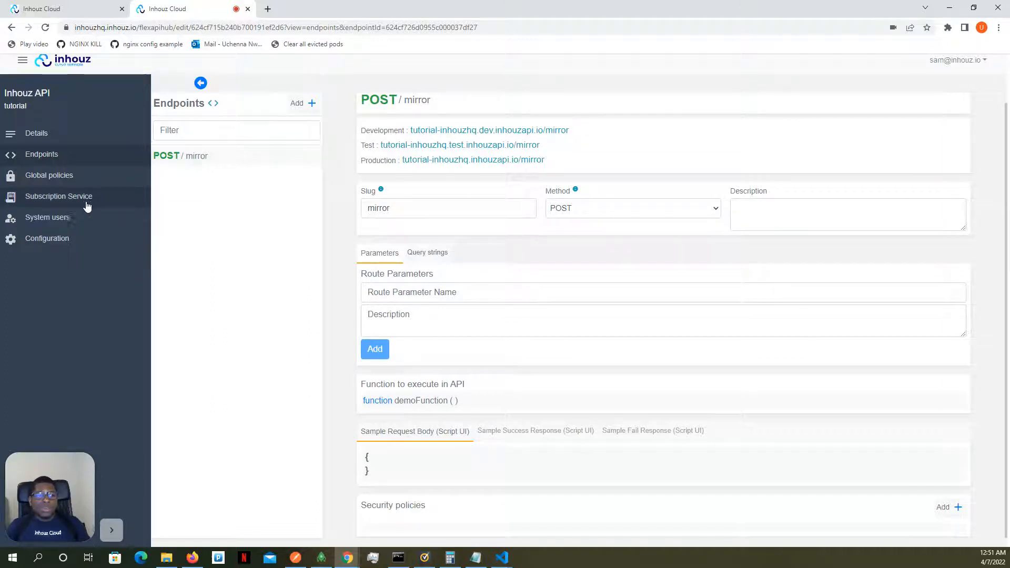
pyautogui.click(48, 217)
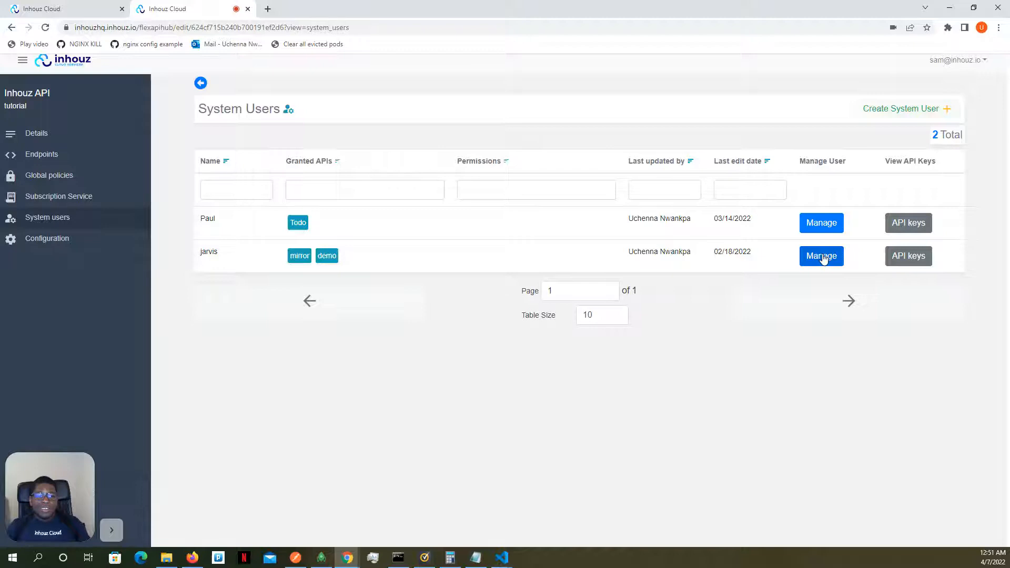
# Manage jarvis and add tutorial to his granted APIs alongside mirror and demo.
pyautogui.click(820, 256)
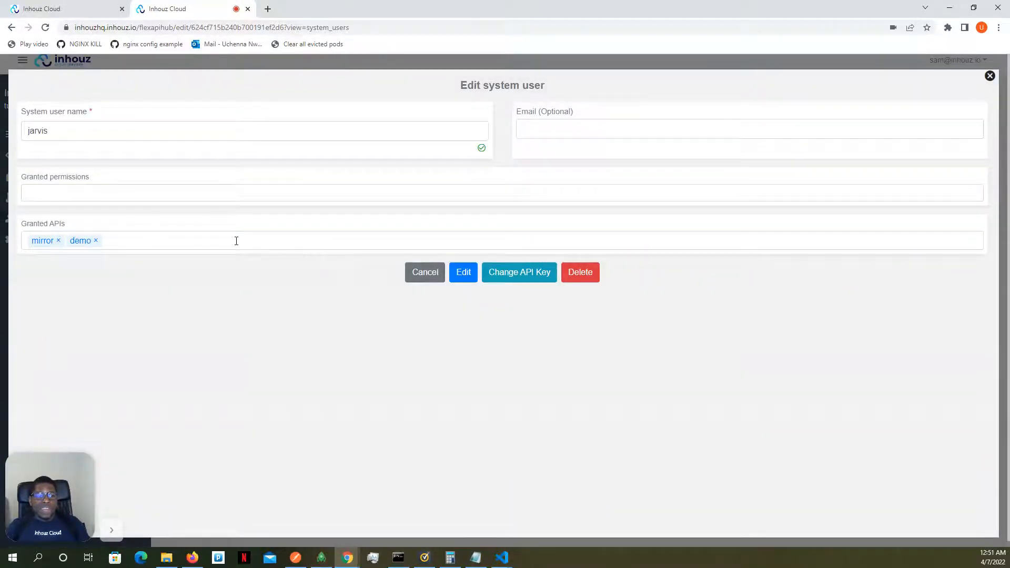
pyautogui.click(257, 240)
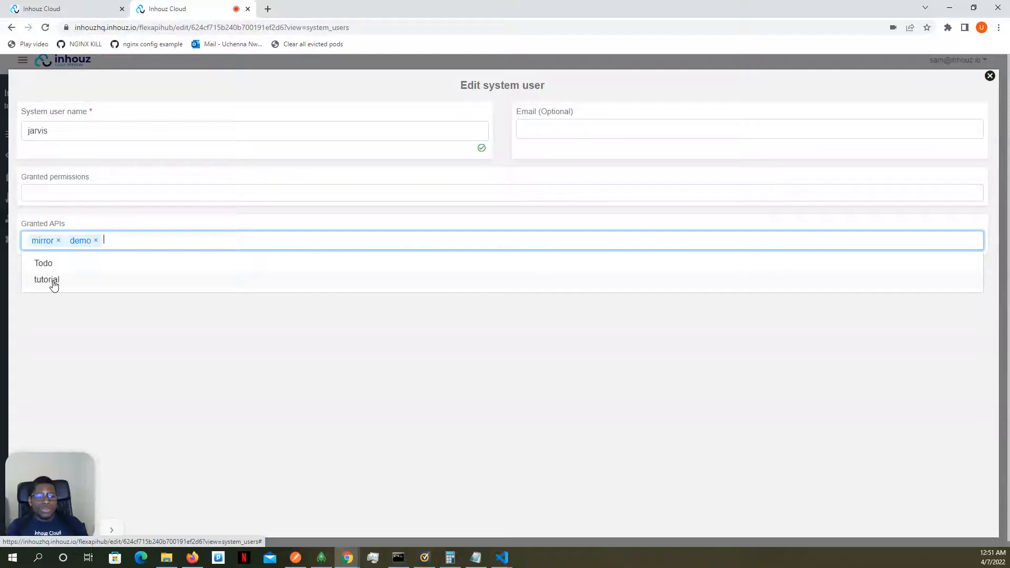
pyautogui.click(45, 280)
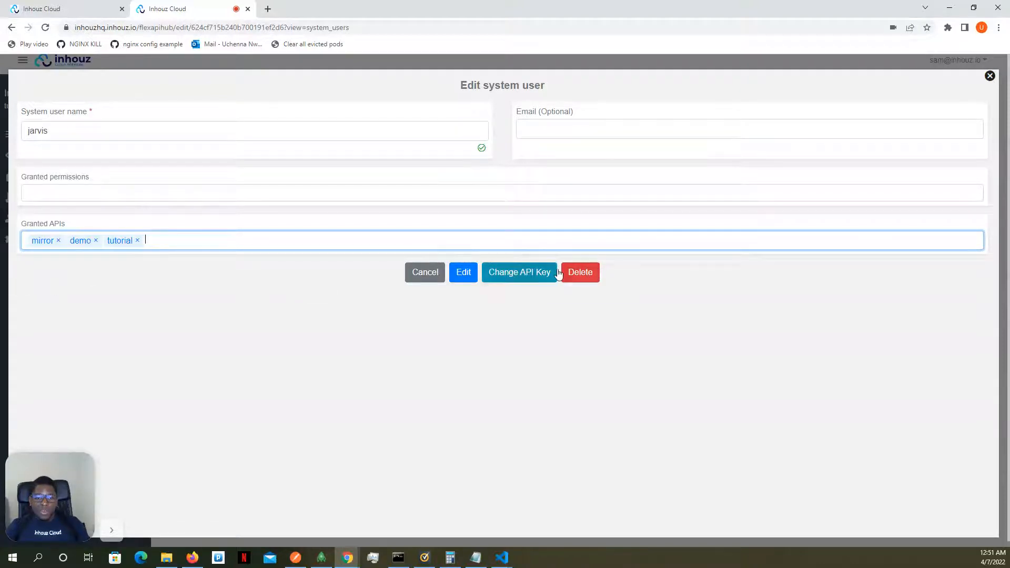
pyautogui.click(423, 271)
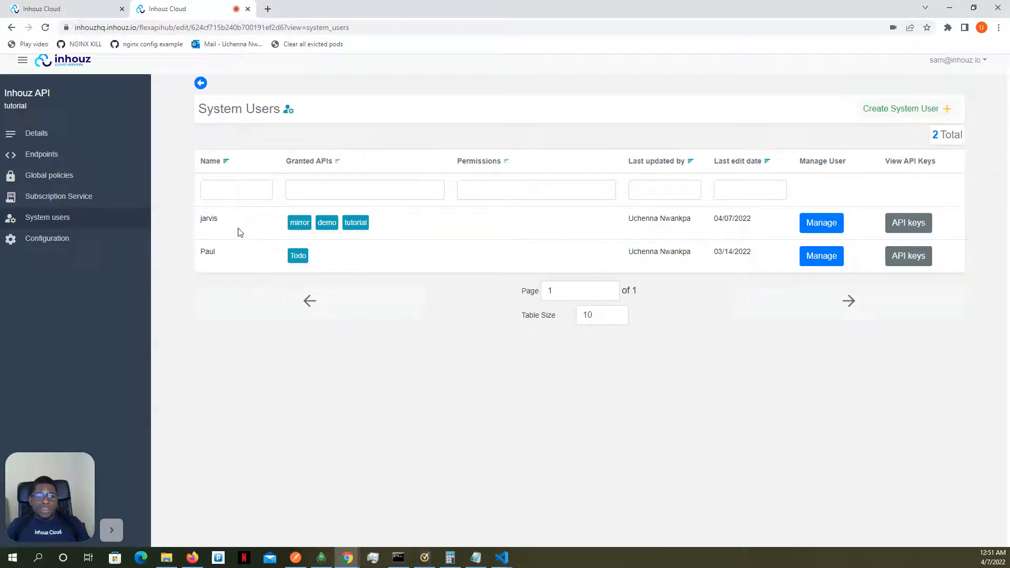
pyautogui.moveTo(218, 226)
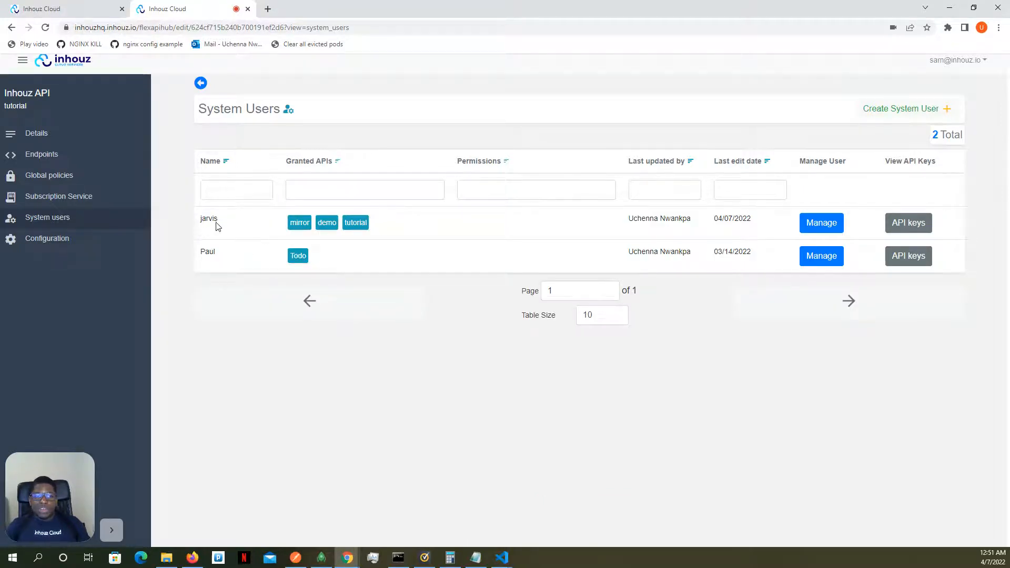
pyautogui.moveTo(877, 237)
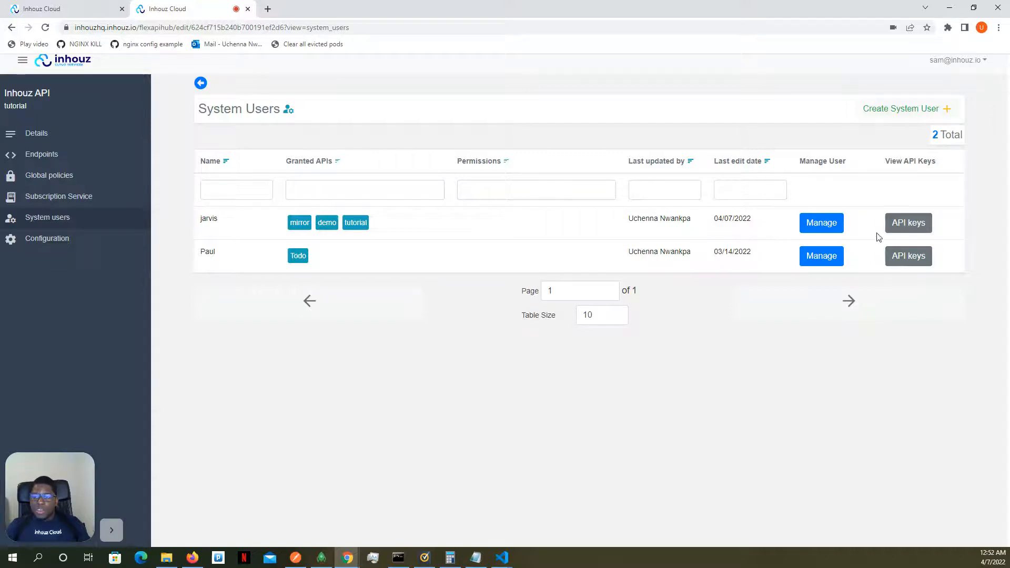
pyautogui.click(908, 223)
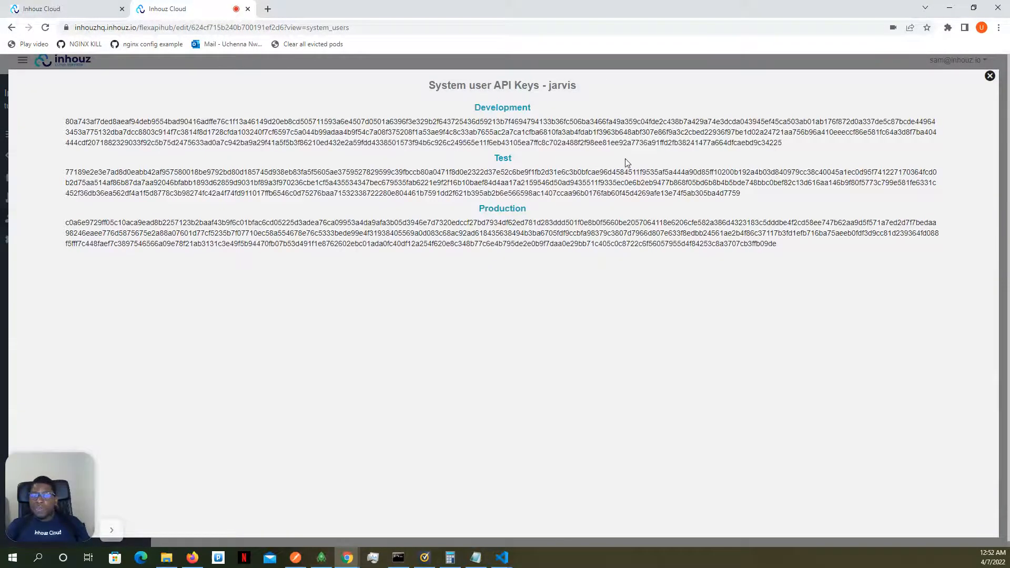
pyautogui.moveTo(313, 121); pyautogui.dragTo(782, 142)
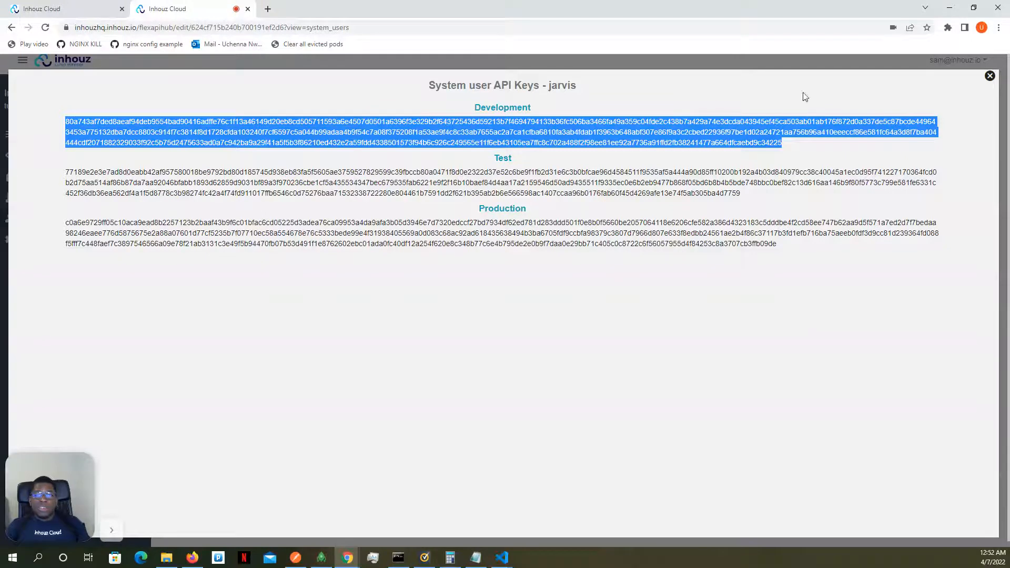
pyautogui.click(989, 76)
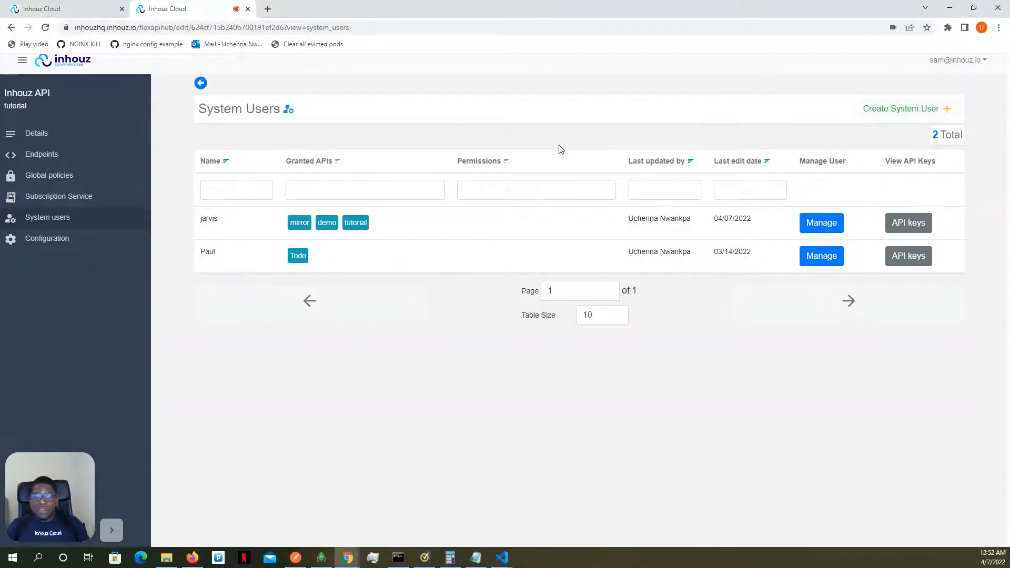
pyautogui.moveTo(550, 166)
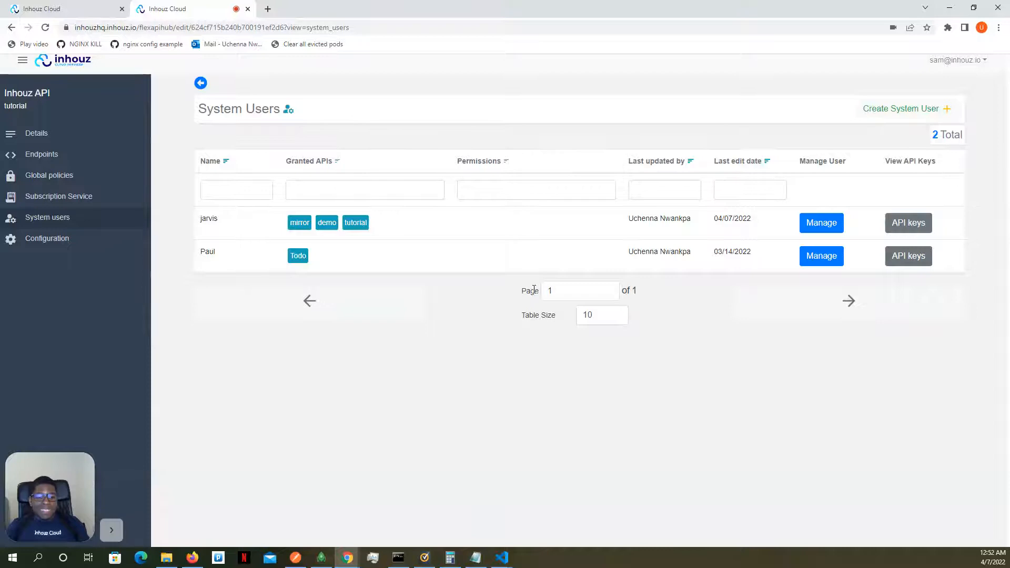
pyautogui.moveTo(296, 557)
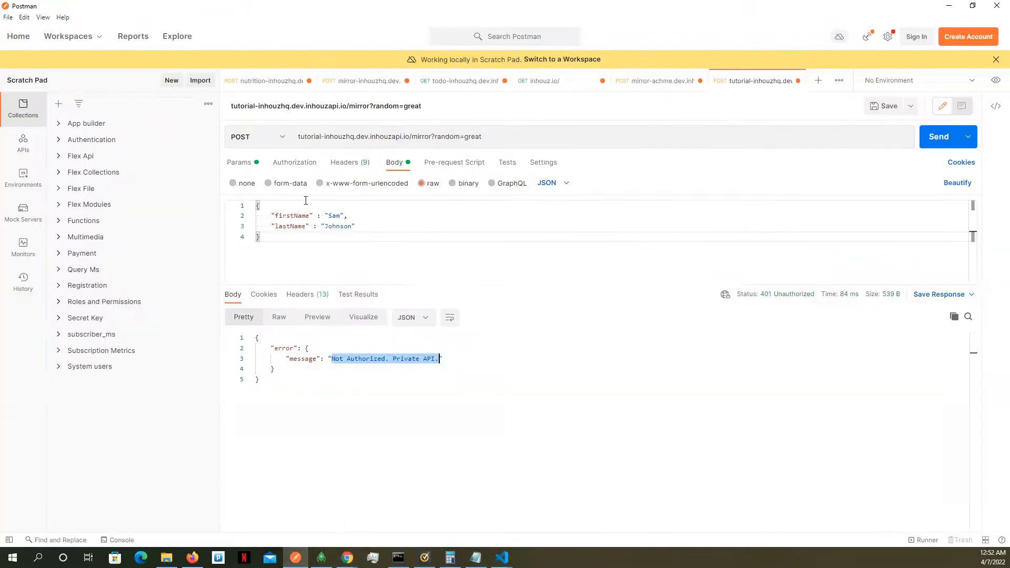
# Add an X-API-KEY header with the development key and send for a 200 OK response.
pyautogui.click(346, 162)
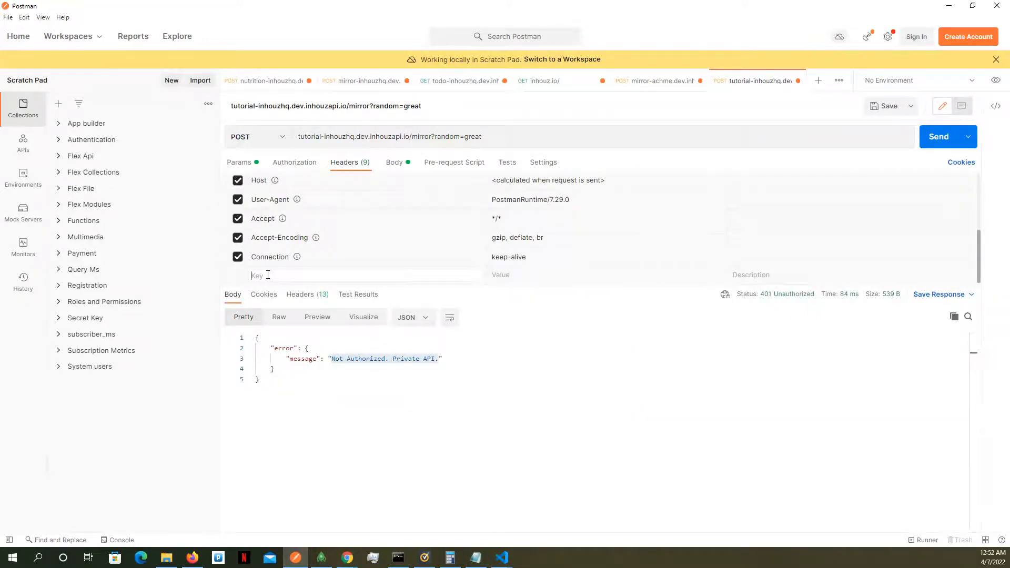
pyautogui.write('X-API-KEY')
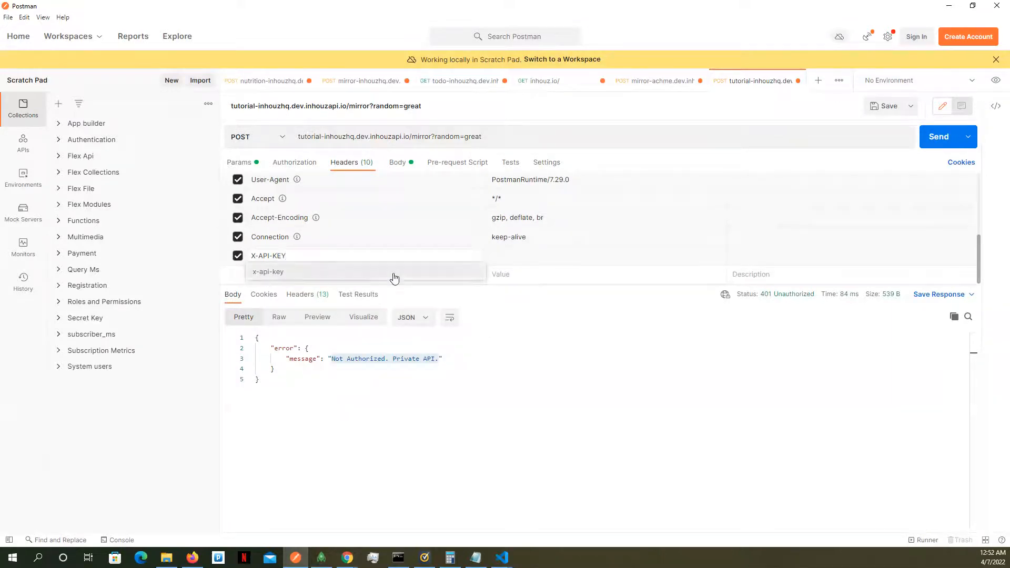
pyautogui.click(606, 256)
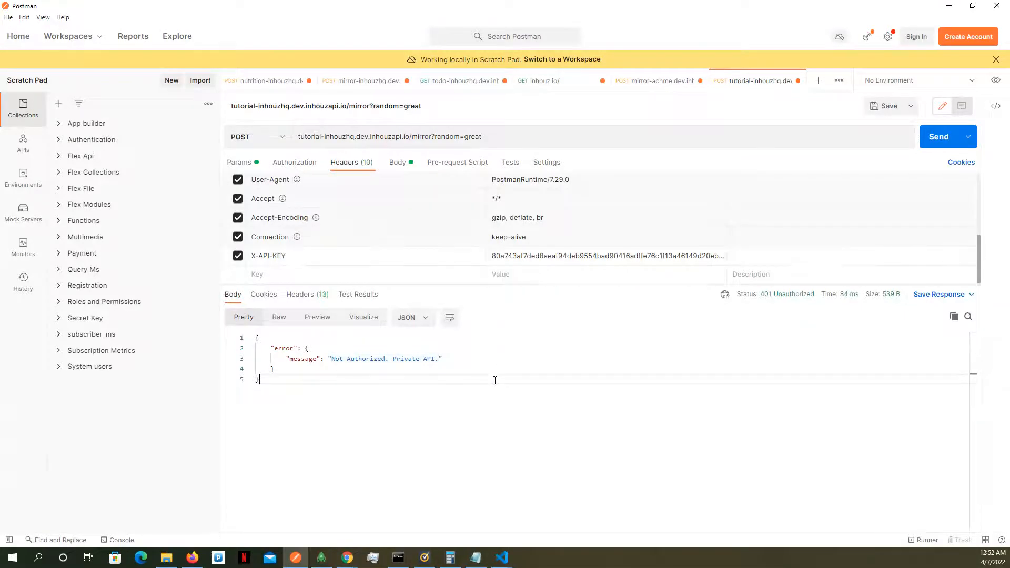
pyautogui.click(938, 136)
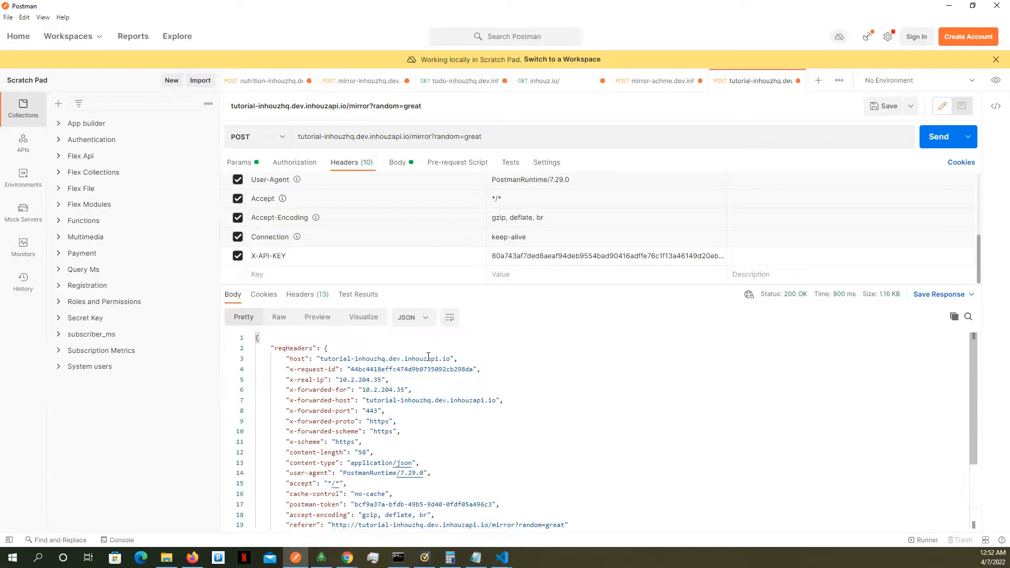
pyautogui.click(397, 161)
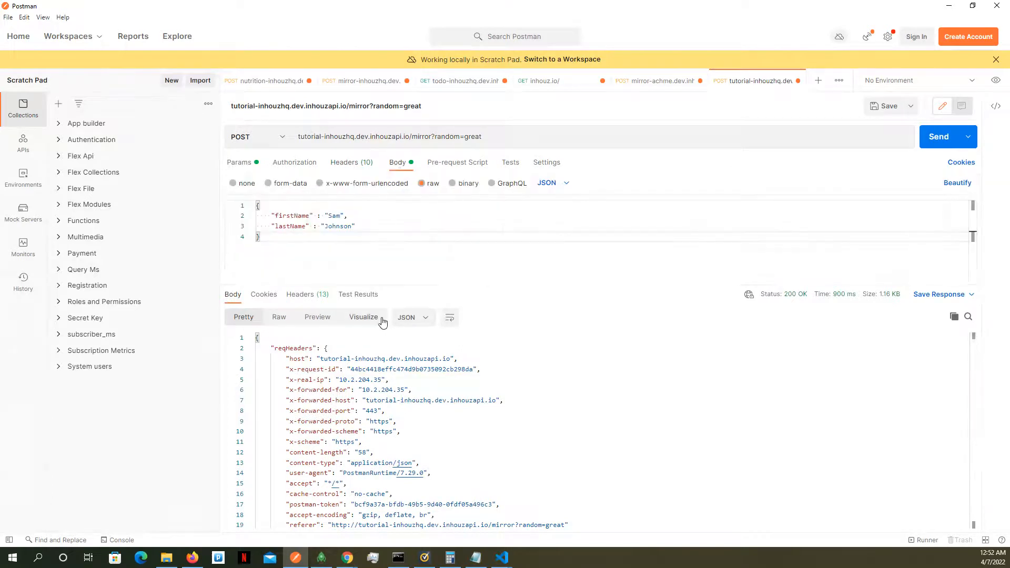
pyautogui.scroll(-3)
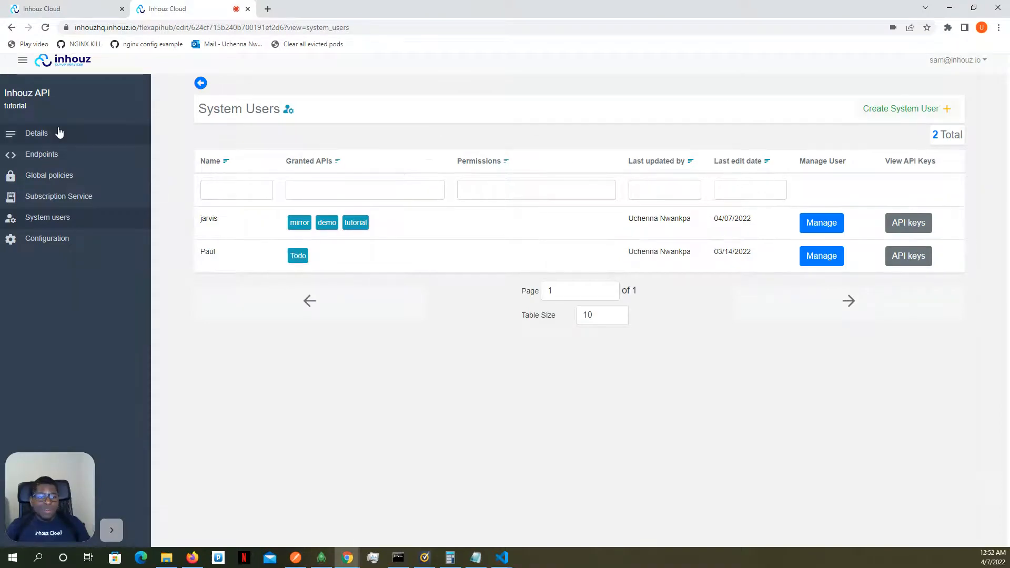
pyautogui.click(36, 133)
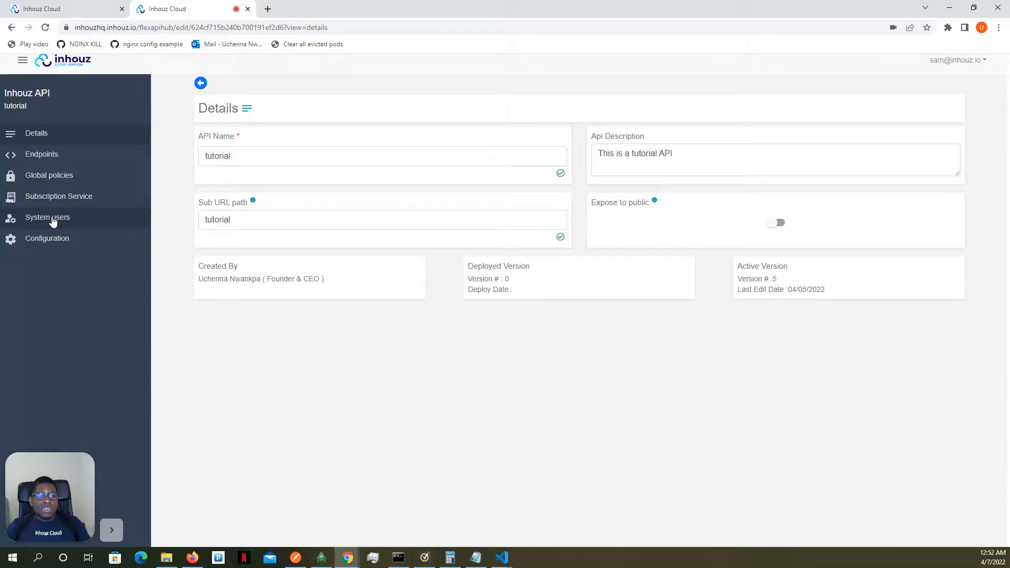
pyautogui.click(47, 217)
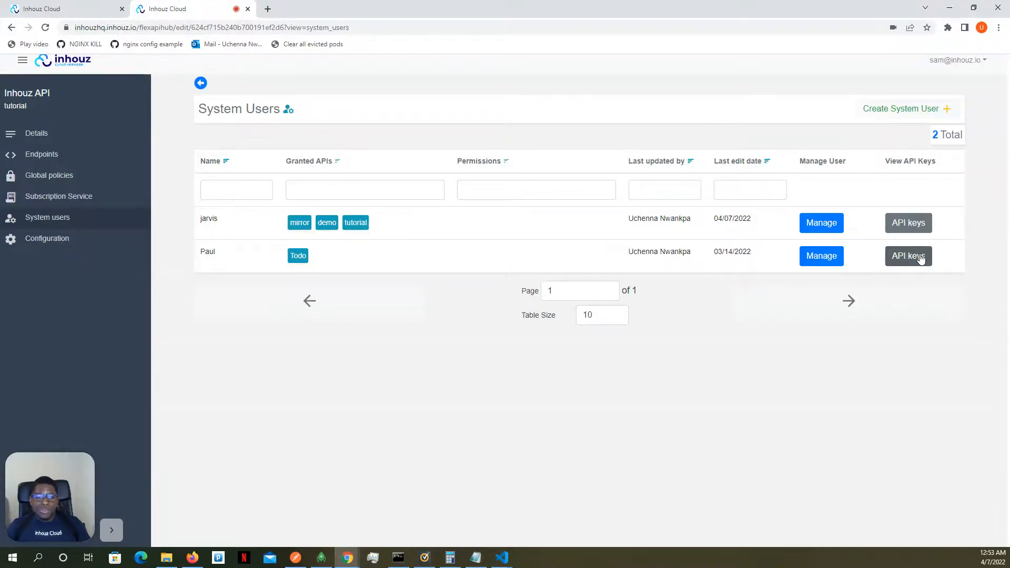
pyautogui.moveTo(513, 239)
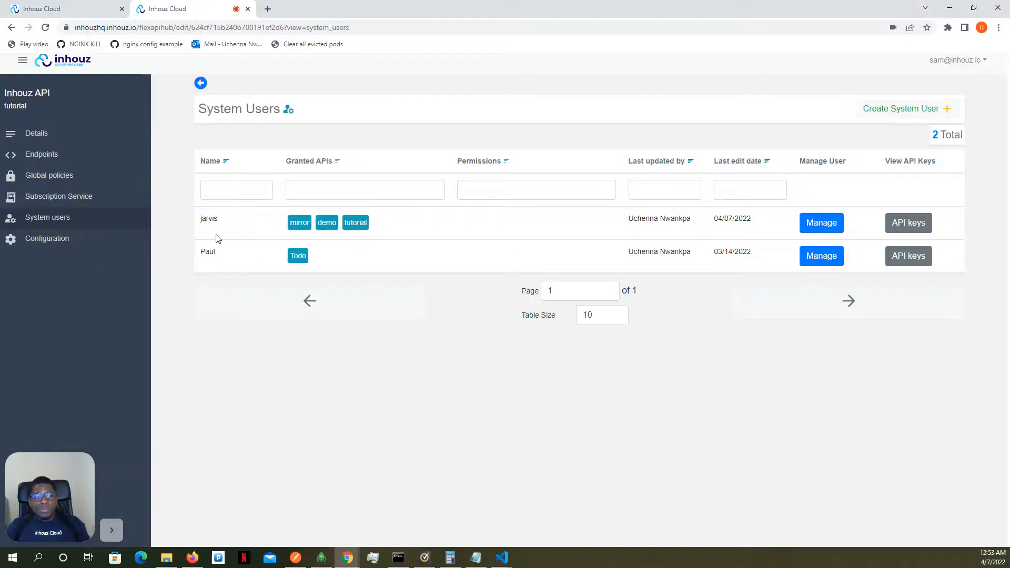
pyautogui.moveTo(58, 196)
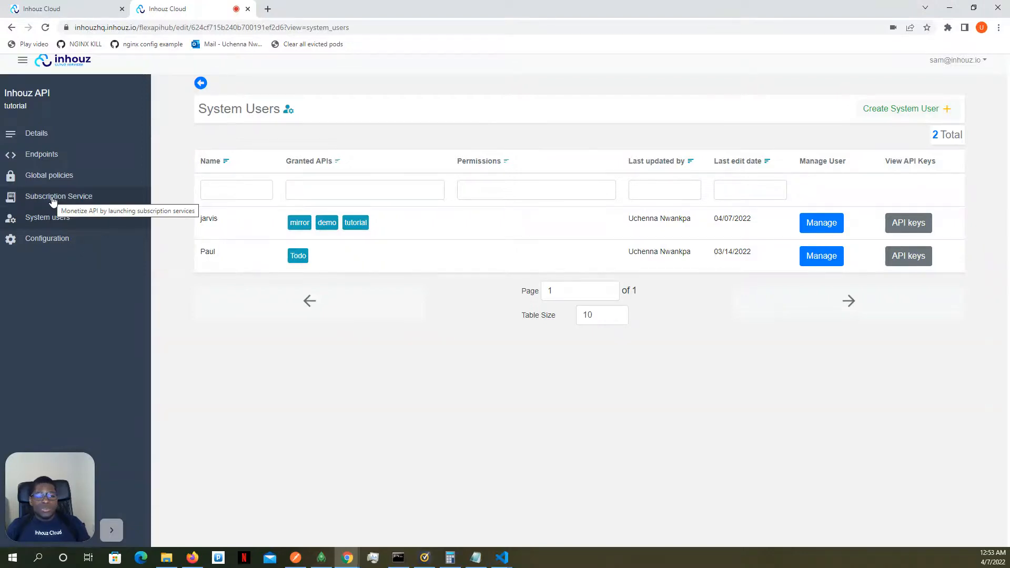
# Navigate via Subscription Service and System users to the tutorial API's Configuration page showing version 5 deployments.
pyautogui.click(59, 196)
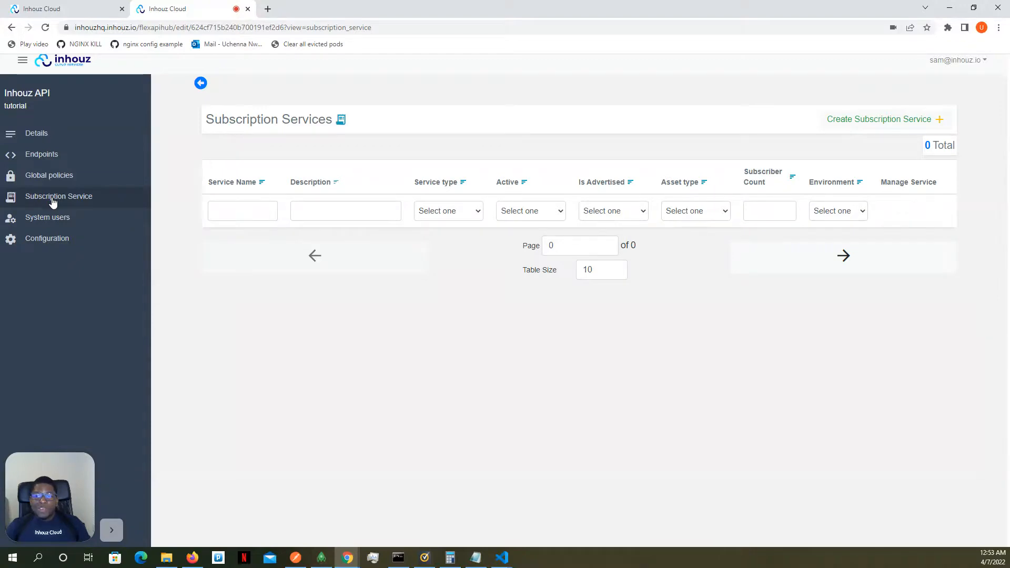
pyautogui.moveTo(602, 154)
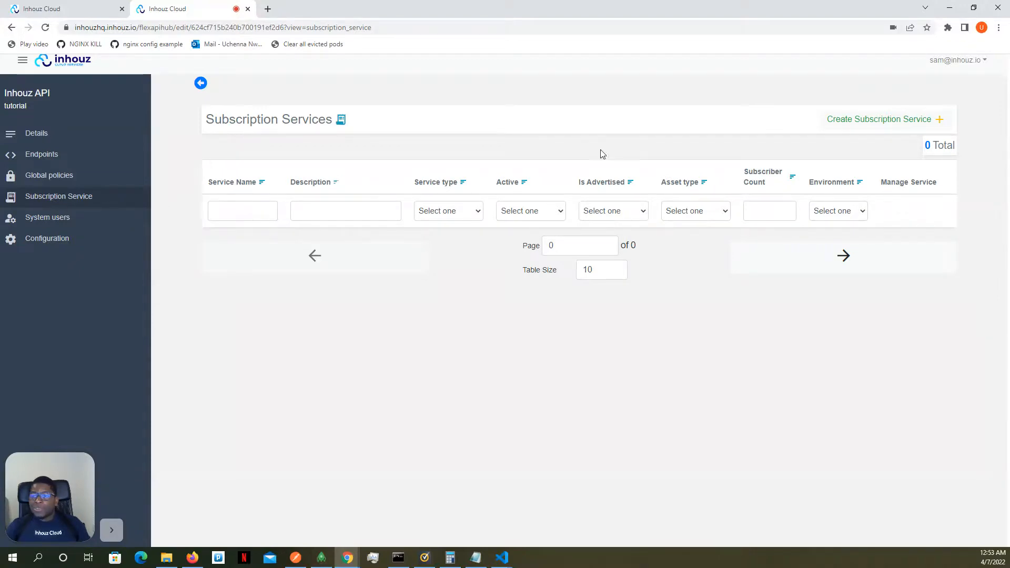
pyautogui.moveTo(108, 185)
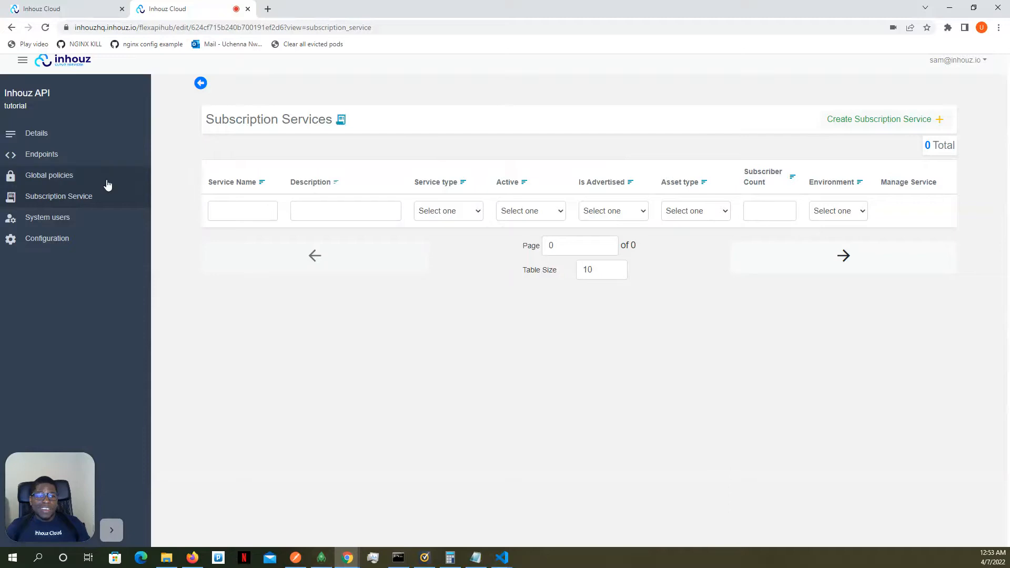
pyautogui.moveTo(48, 217)
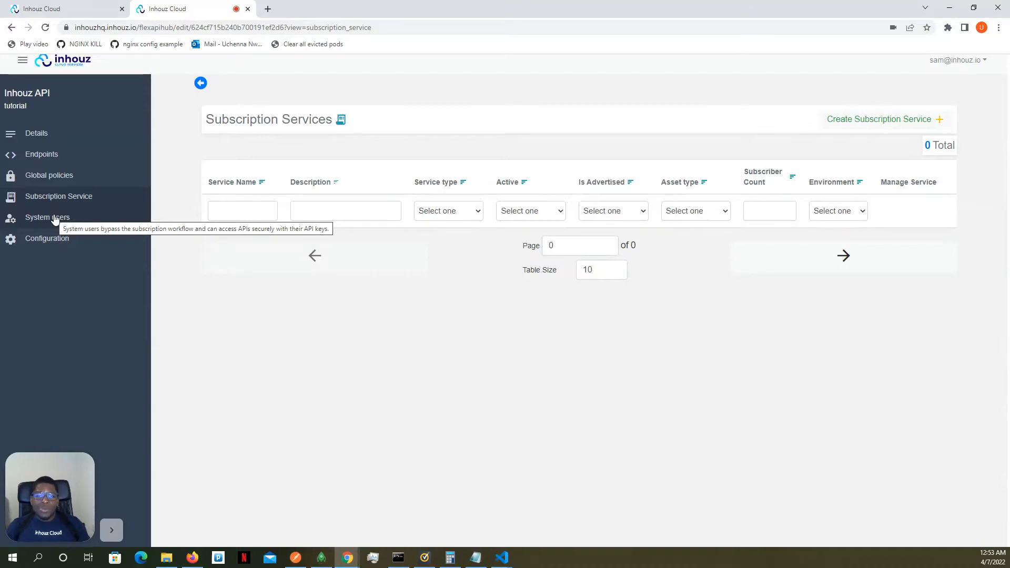
pyautogui.click(48, 217)
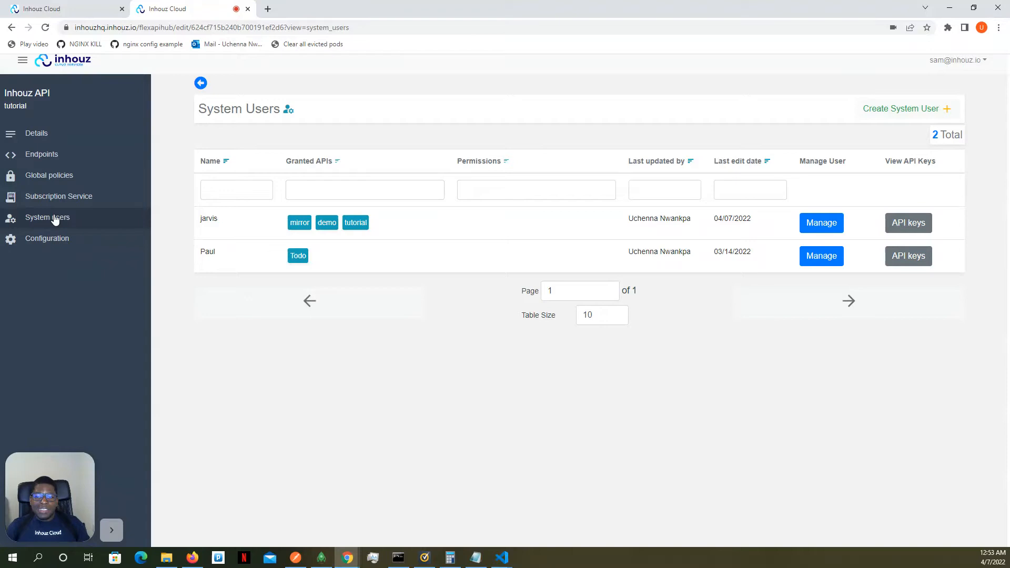
pyautogui.moveTo(47, 239)
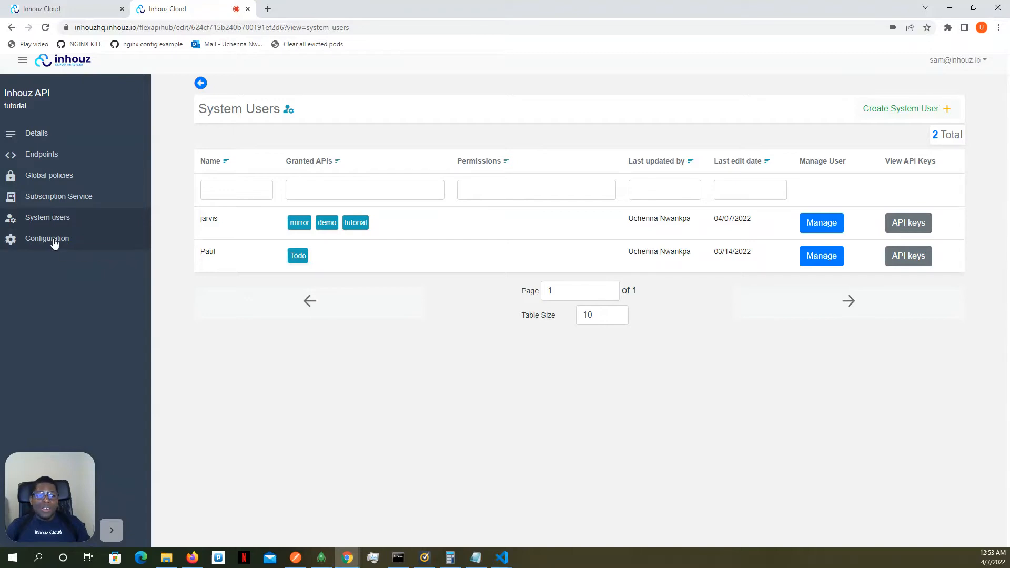
pyautogui.click(46, 238)
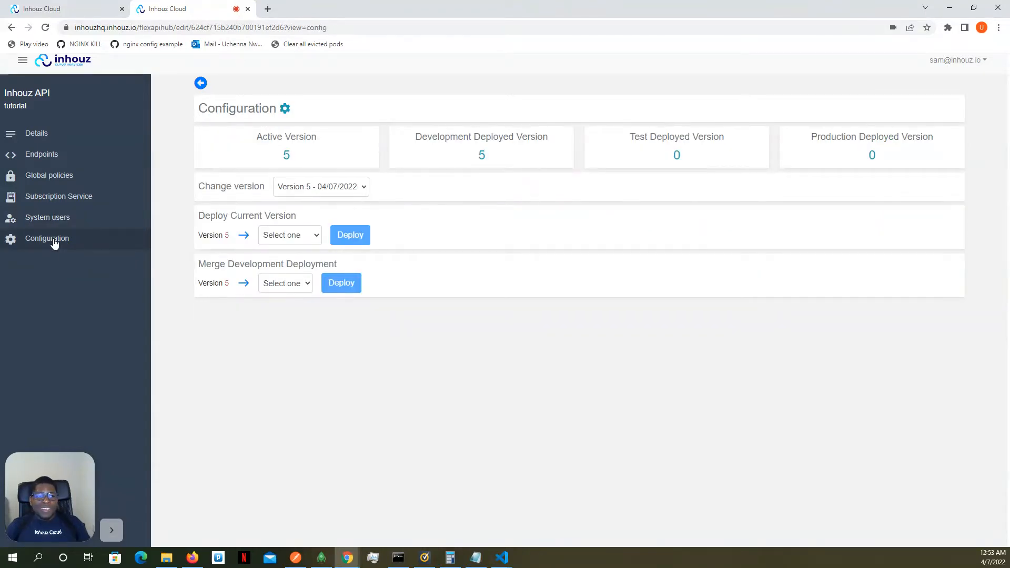